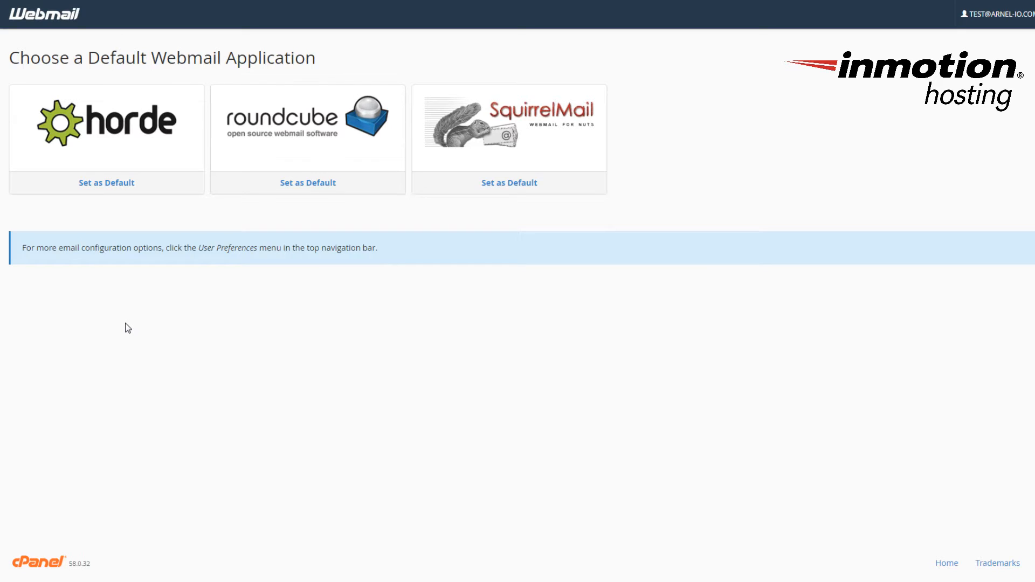
{"action": "mouse_move", "coordinate": [130, 333]}
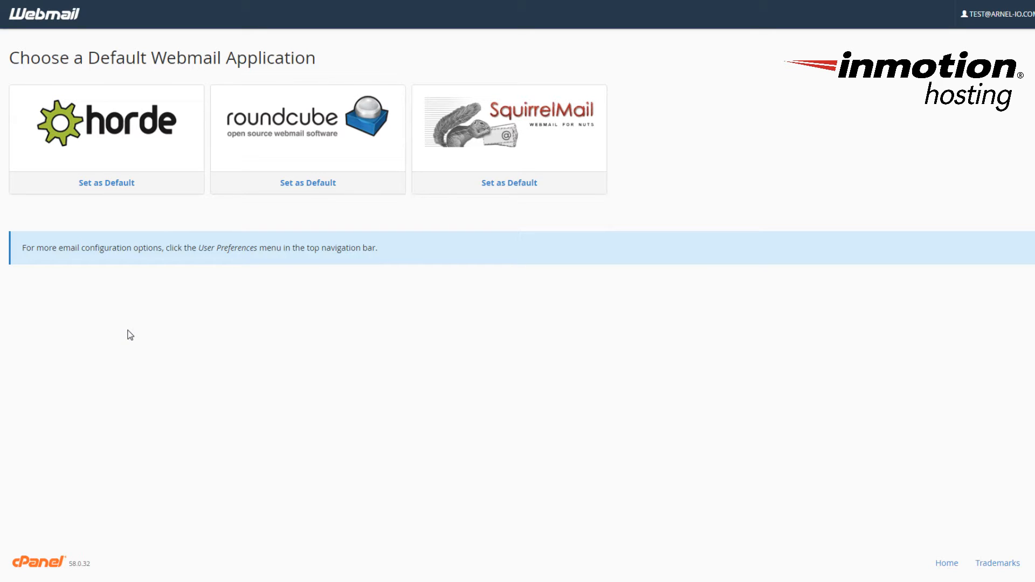
{"action": "mouse_move", "coordinate": [124, 385]}
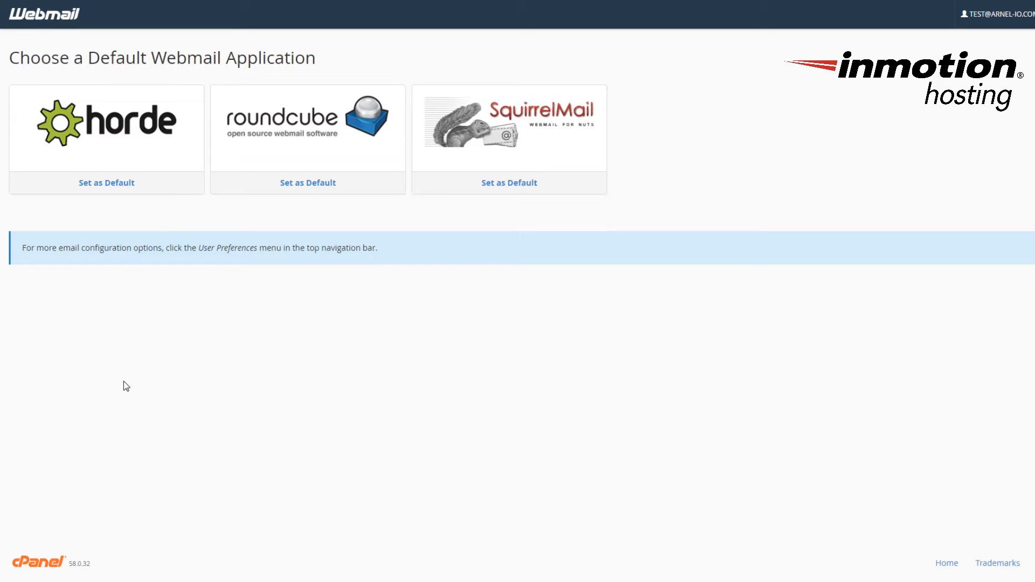
{"action": "mouse_move", "coordinate": [127, 392]}
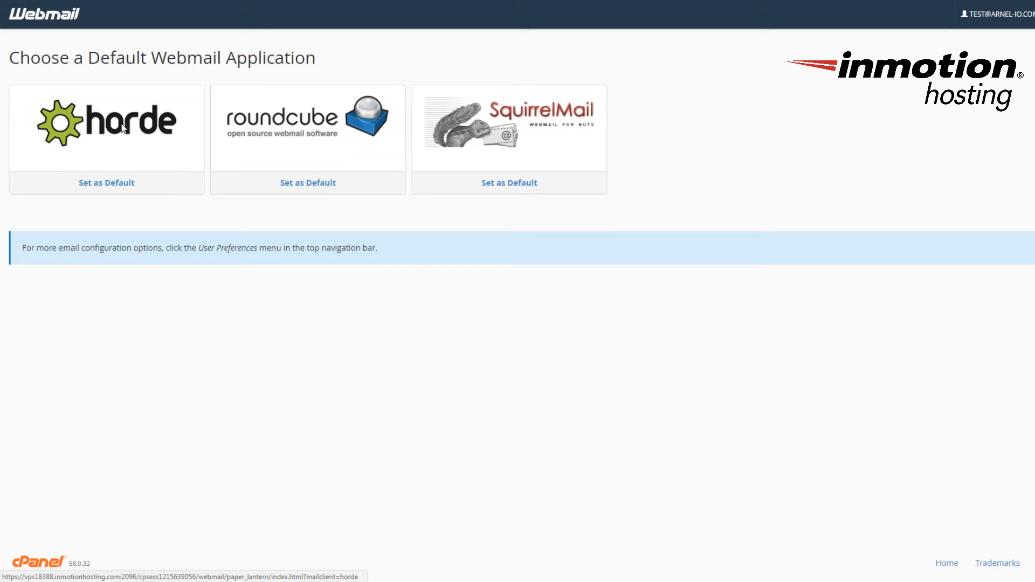
Launch Horde and go to Preferences > Mail from the gear menu.
{"action": "left_click", "coordinate": [124, 129]}
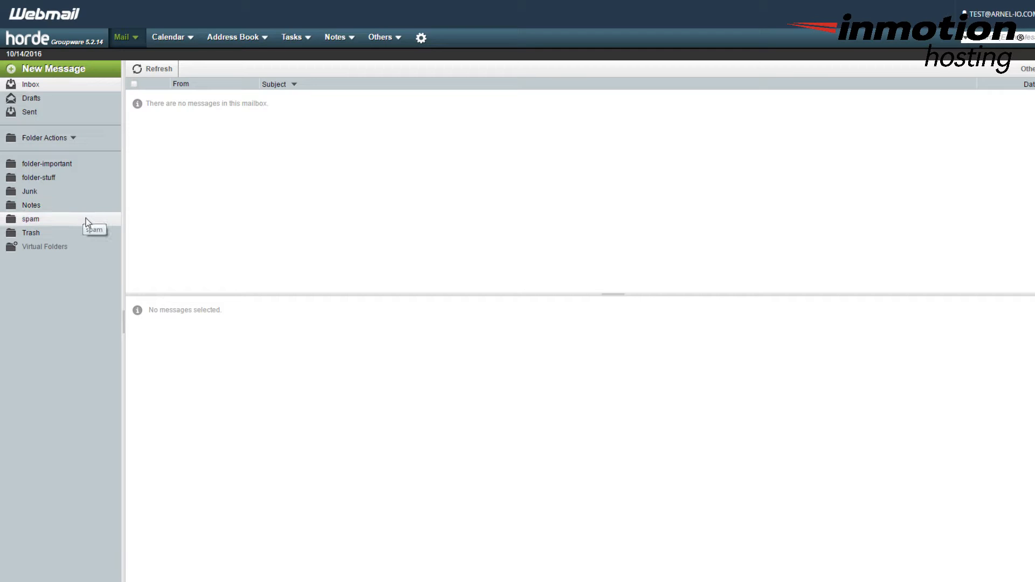
{"action": "left_click", "coordinate": [420, 37]}
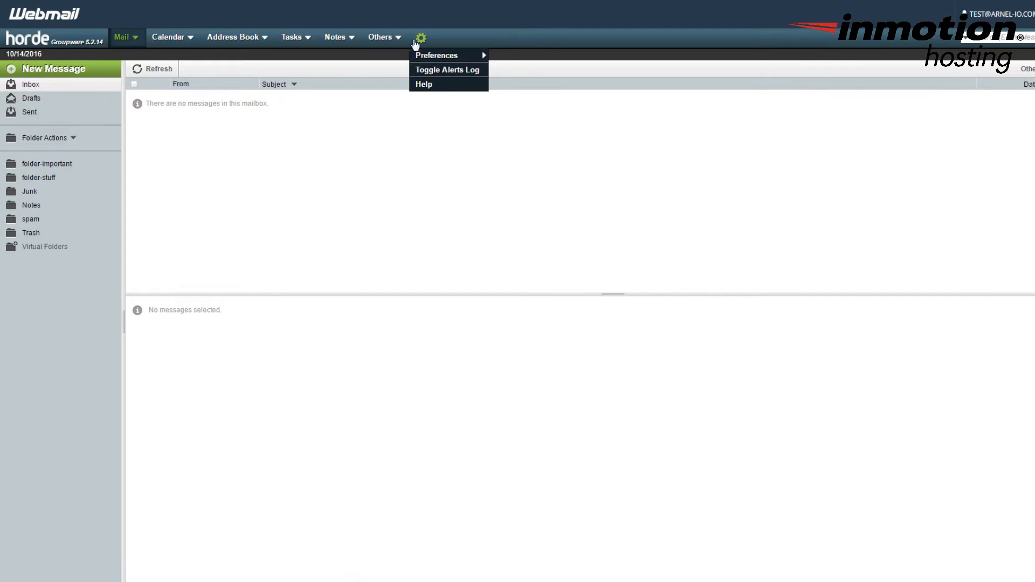
{"action": "mouse_move", "coordinate": [435, 56]}
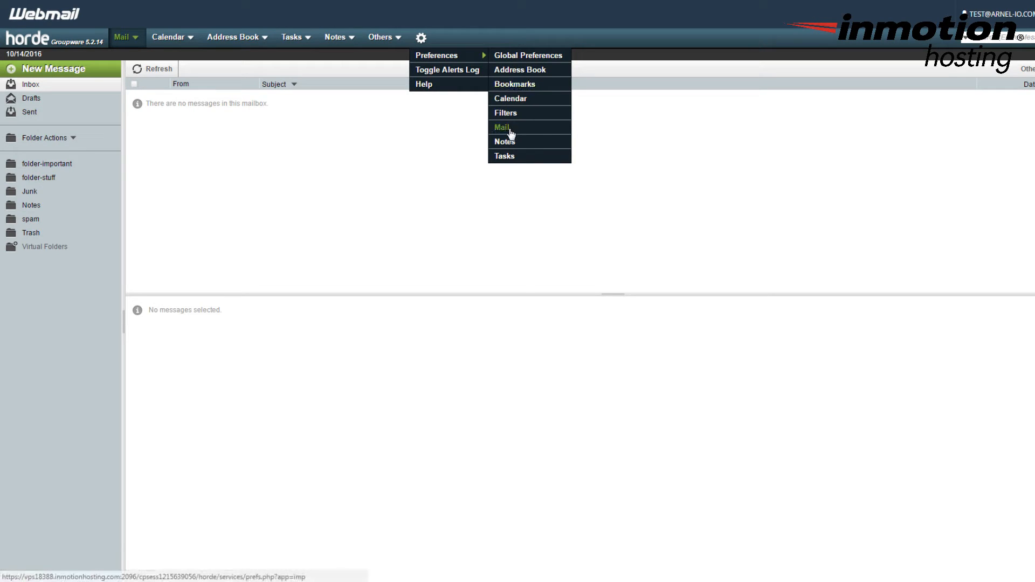
{"action": "mouse_move", "coordinate": [507, 133]}
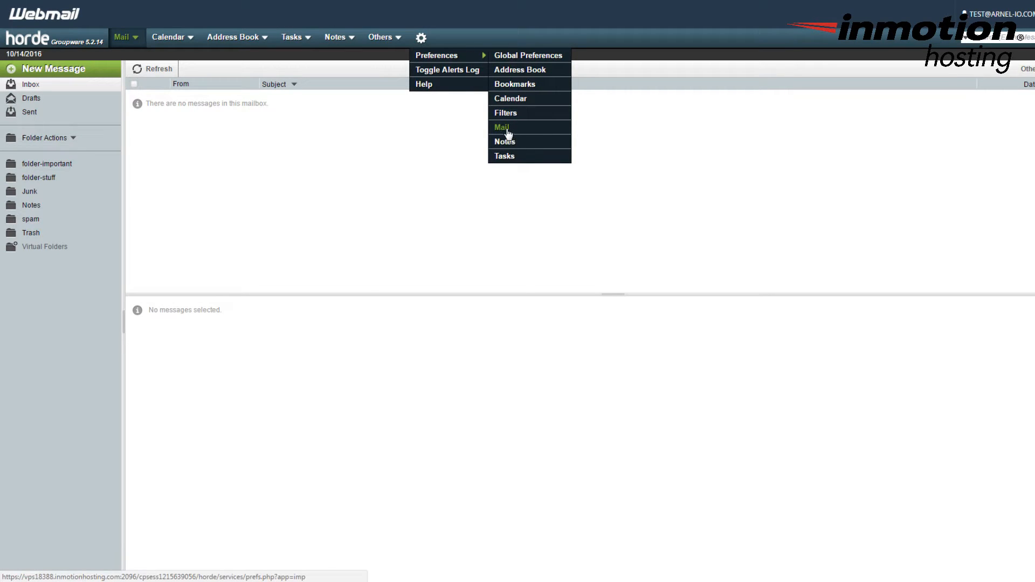
{"action": "left_click", "coordinate": [501, 127]}
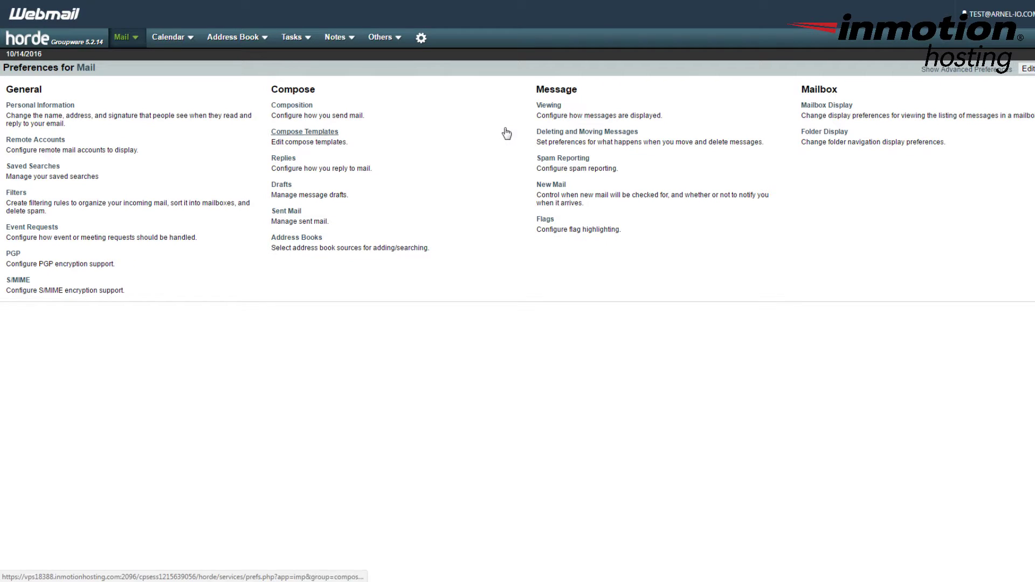
{"action": "mouse_move", "coordinate": [128, 378]}
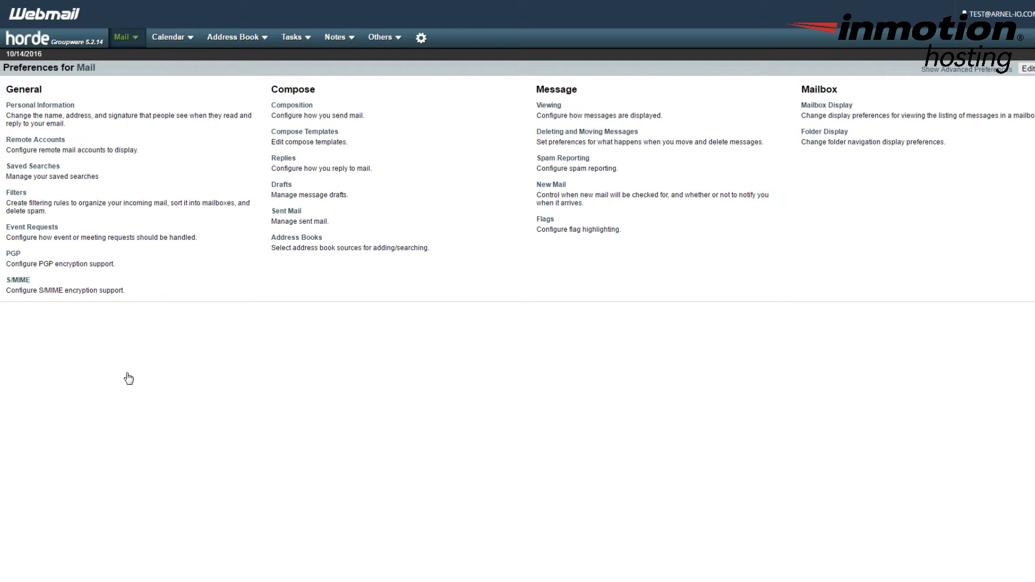
{"action": "mouse_move", "coordinate": [93, 93]}
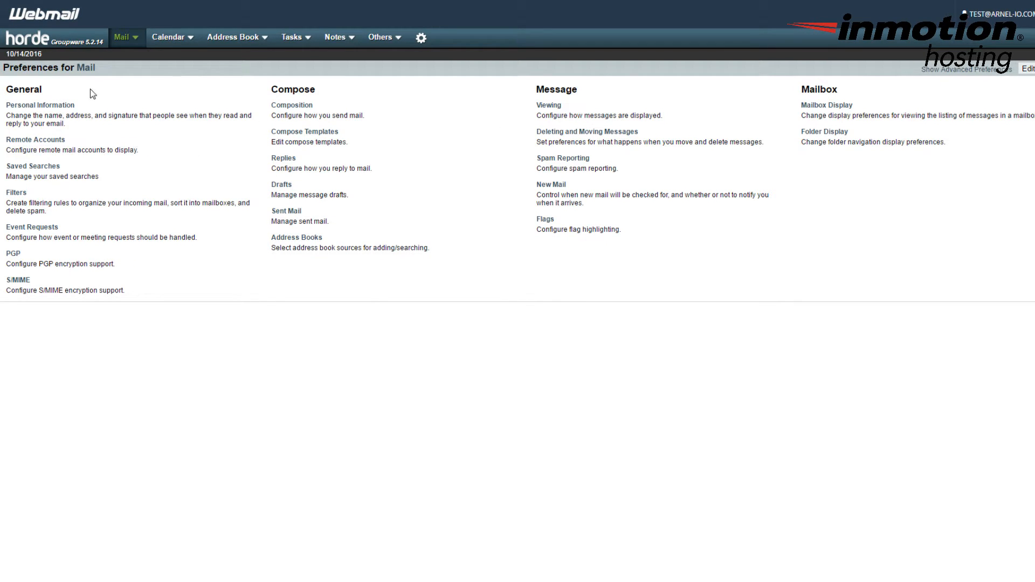
{"action": "mouse_move", "coordinate": [61, 105]}
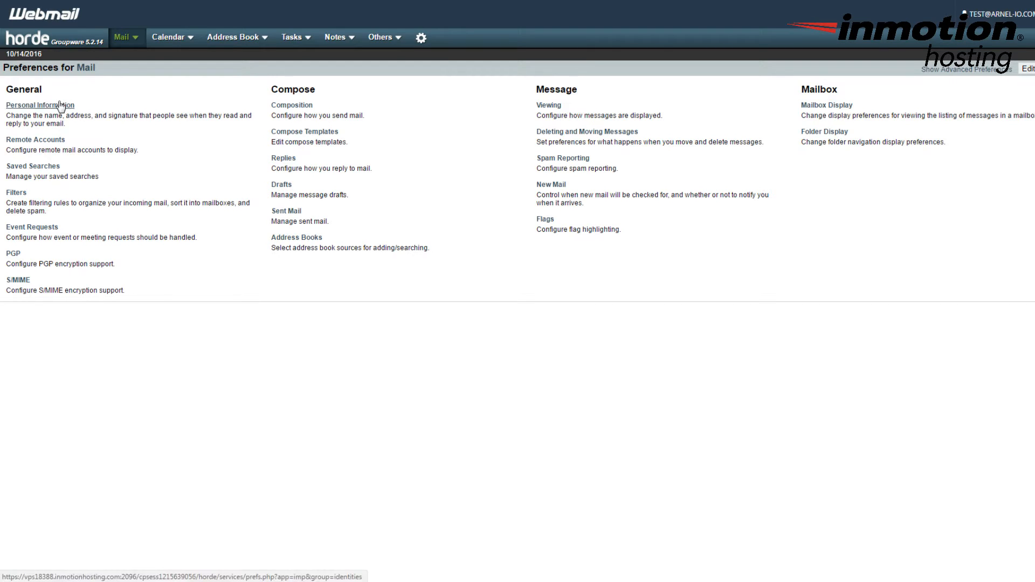
Open the Personal Information preferences holding the signature fields.
{"action": "left_click", "coordinate": [39, 106]}
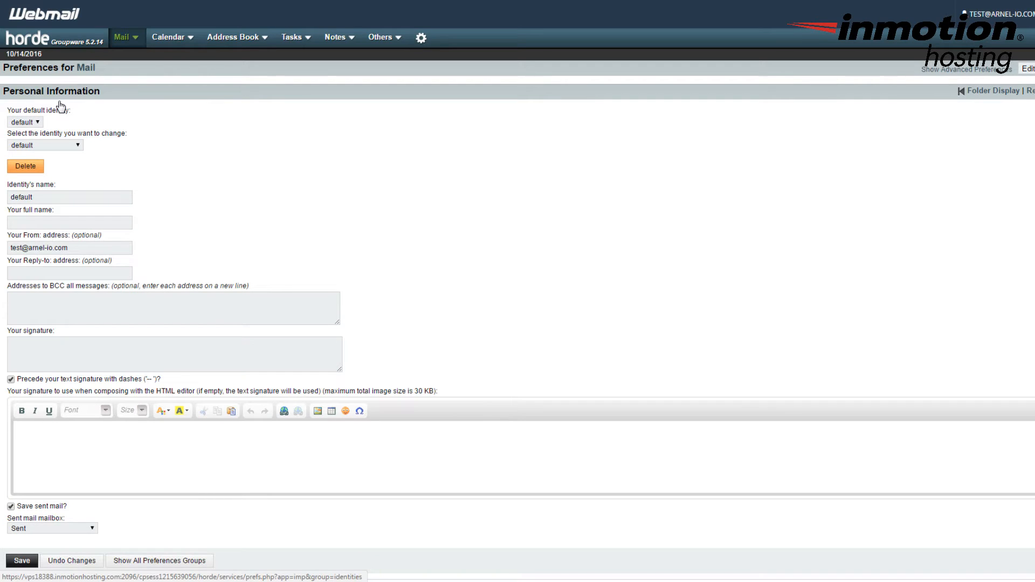
{"action": "mouse_move", "coordinate": [245, 246]}
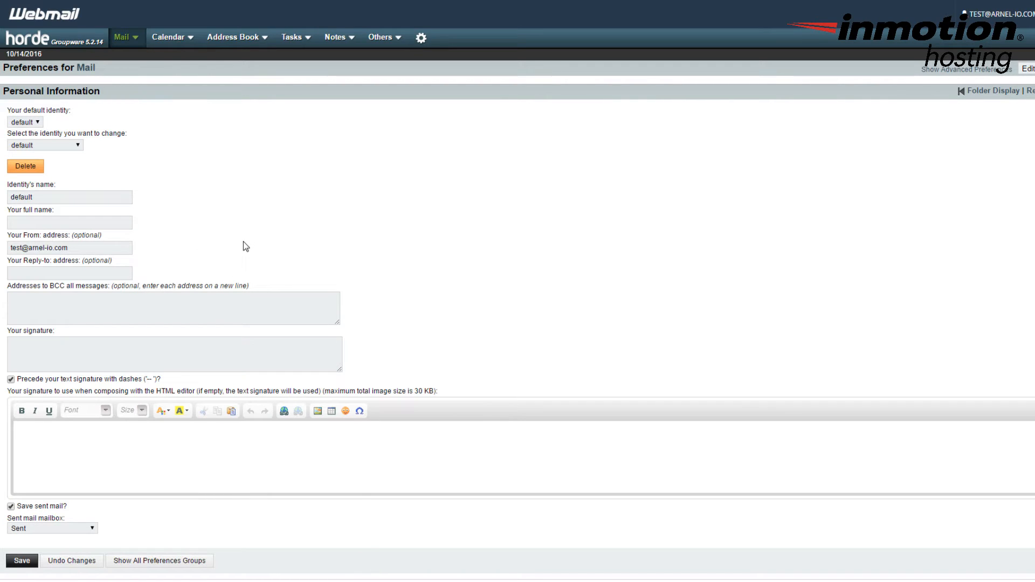
{"action": "mouse_move", "coordinate": [254, 257]}
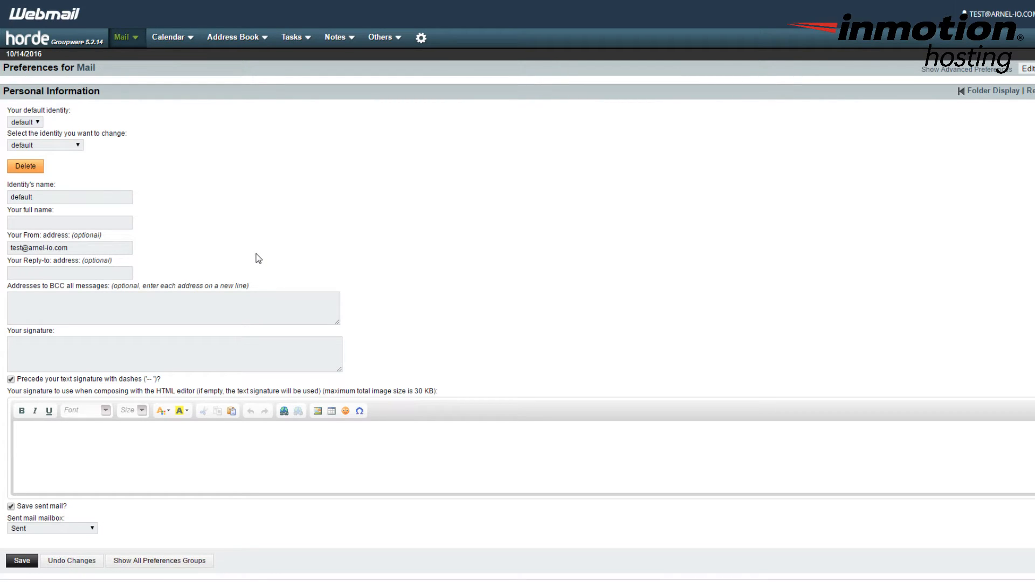
{"action": "mouse_move", "coordinate": [264, 270]}
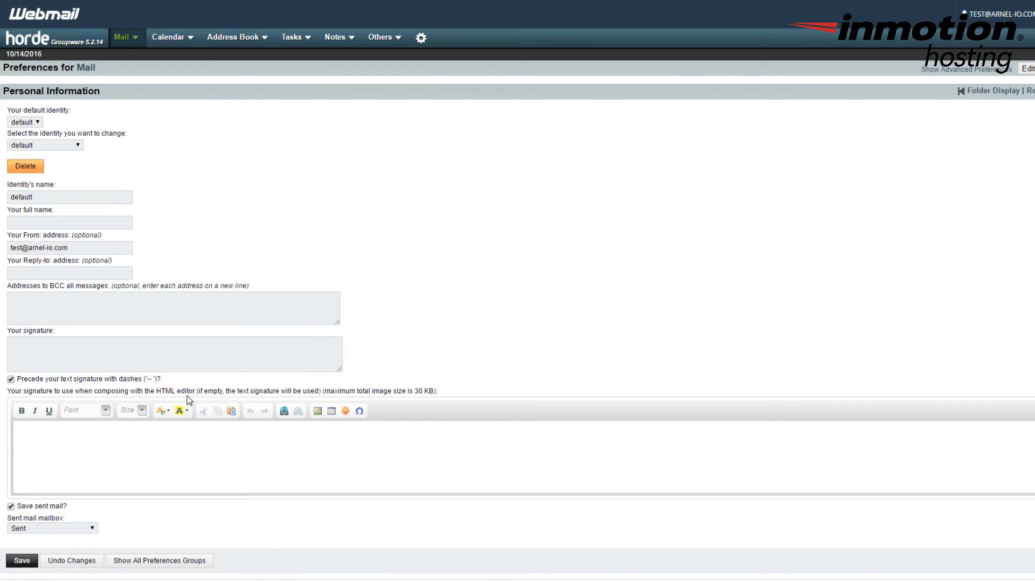
{"action": "mouse_move", "coordinate": [191, 399]}
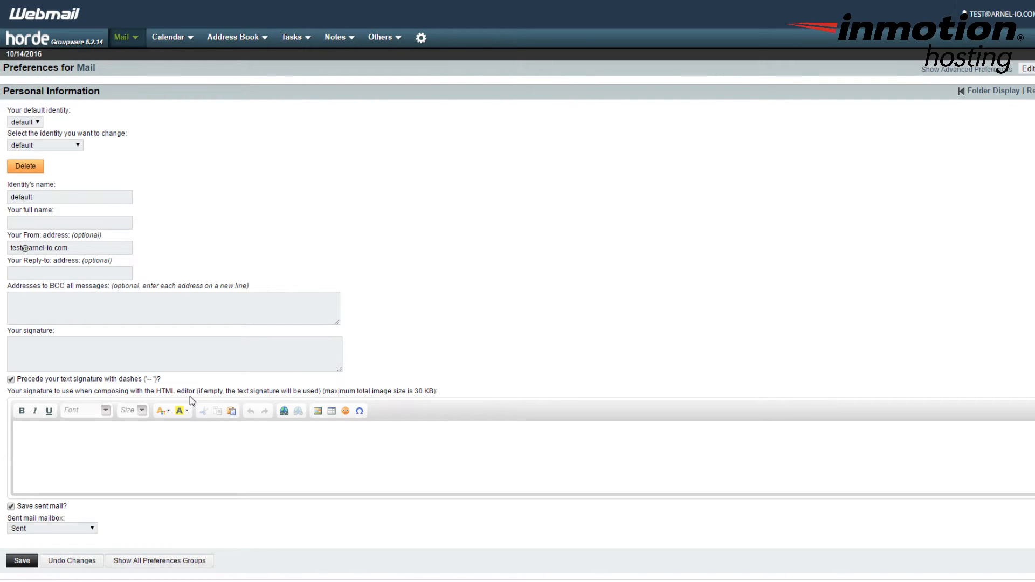
{"action": "mouse_move", "coordinate": [194, 404]}
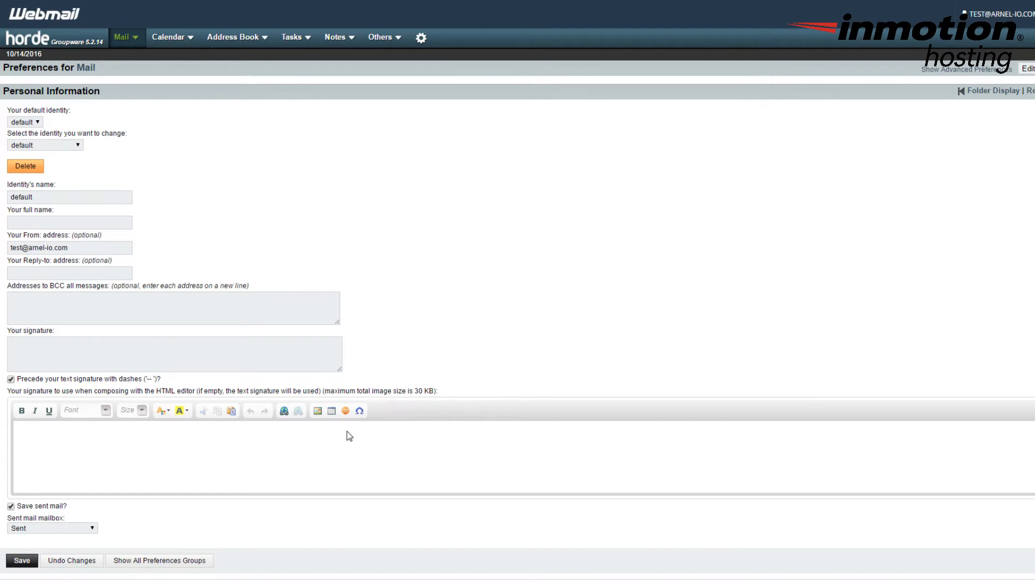
{"action": "mouse_move", "coordinate": [351, 437]}
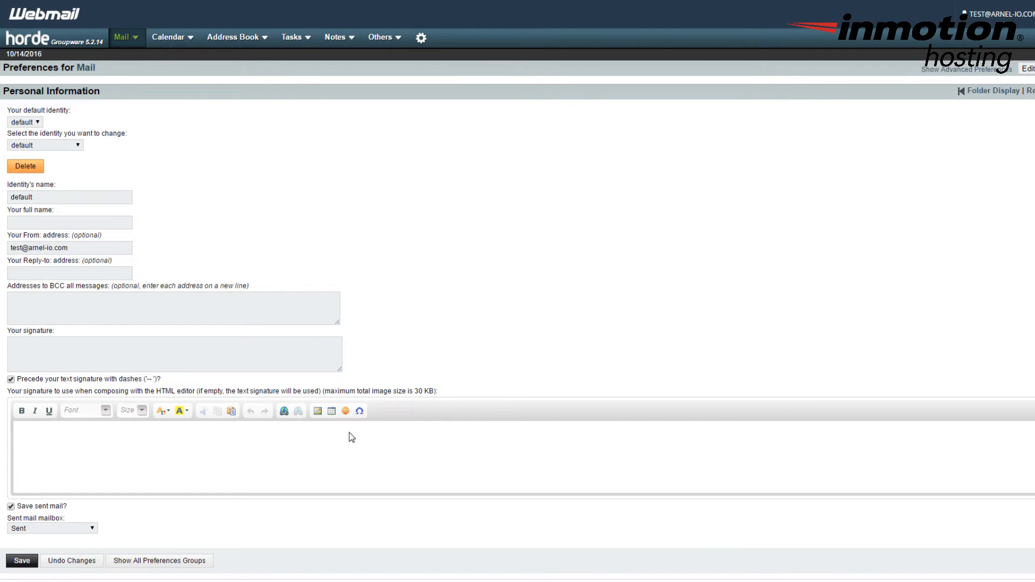
{"action": "mouse_move", "coordinate": [353, 439]}
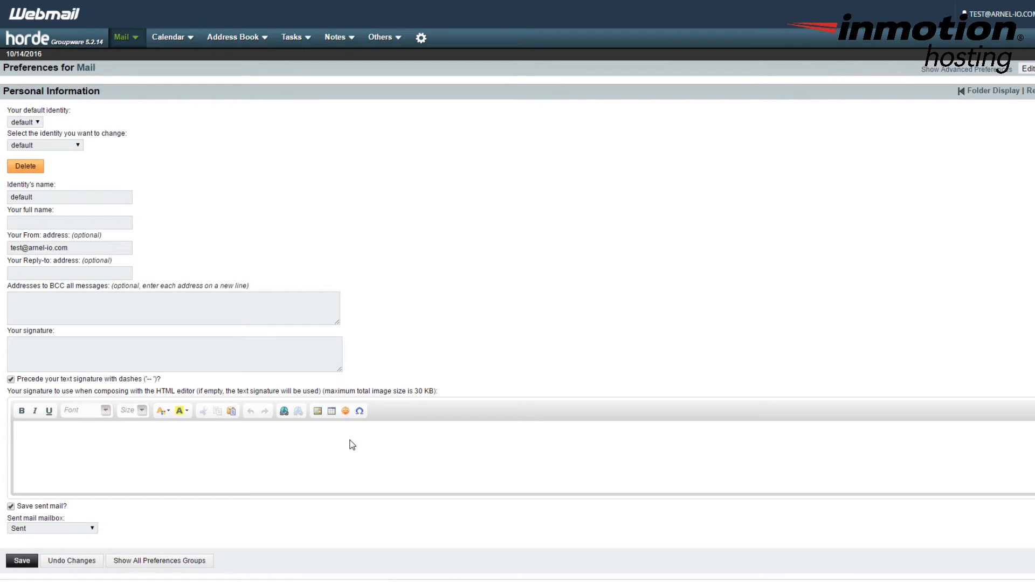
{"action": "mouse_move", "coordinate": [348, 450]}
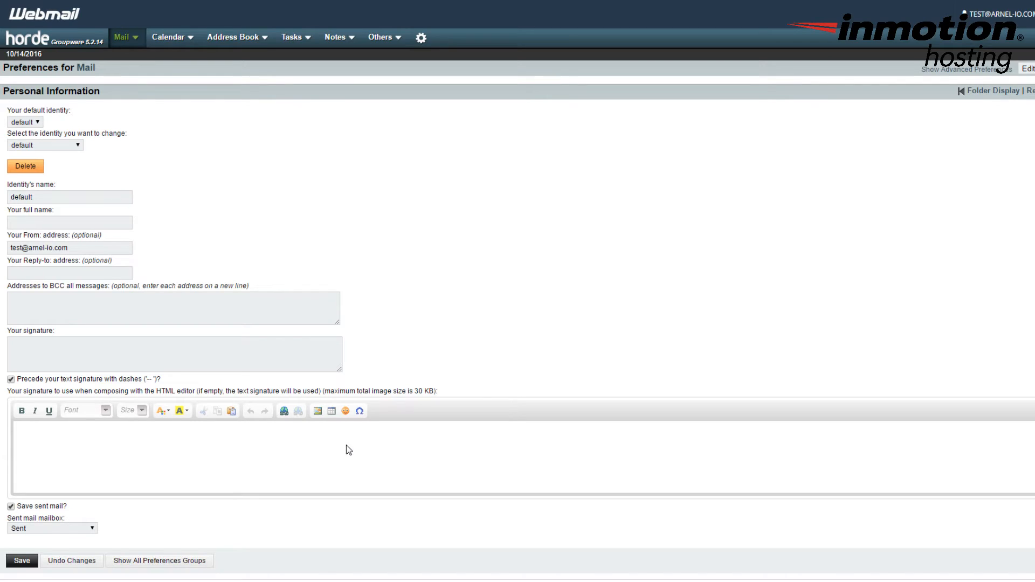
{"action": "mouse_move", "coordinate": [388, 493]}
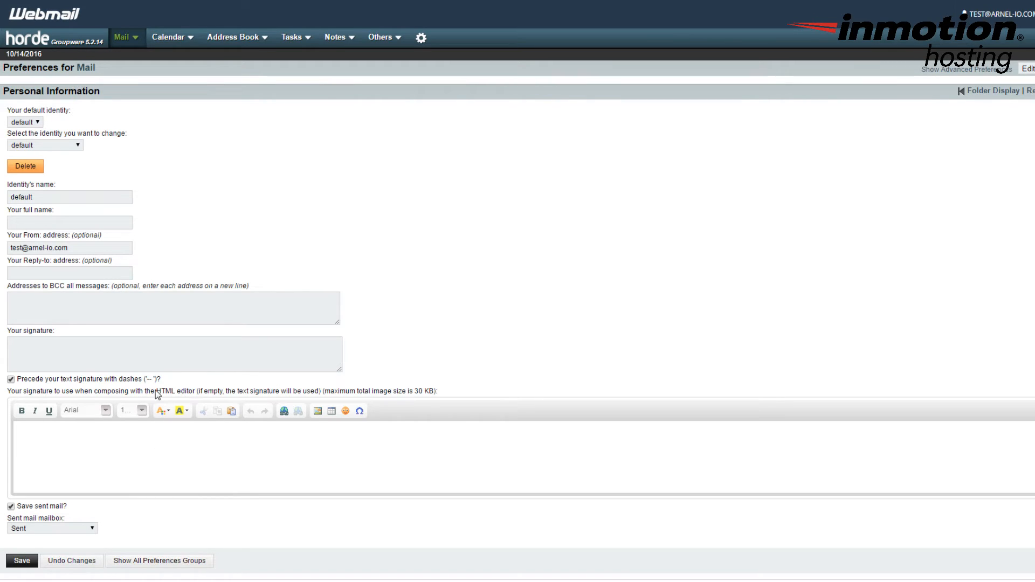
{"action": "mouse_move", "coordinate": [448, 520]}
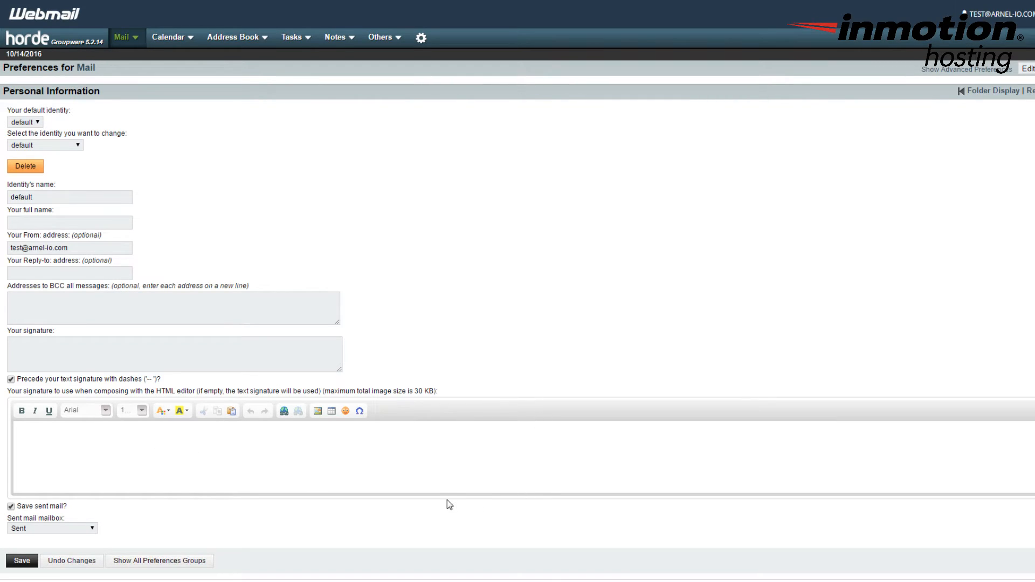
{"action": "mouse_move", "coordinate": [432, 505]}
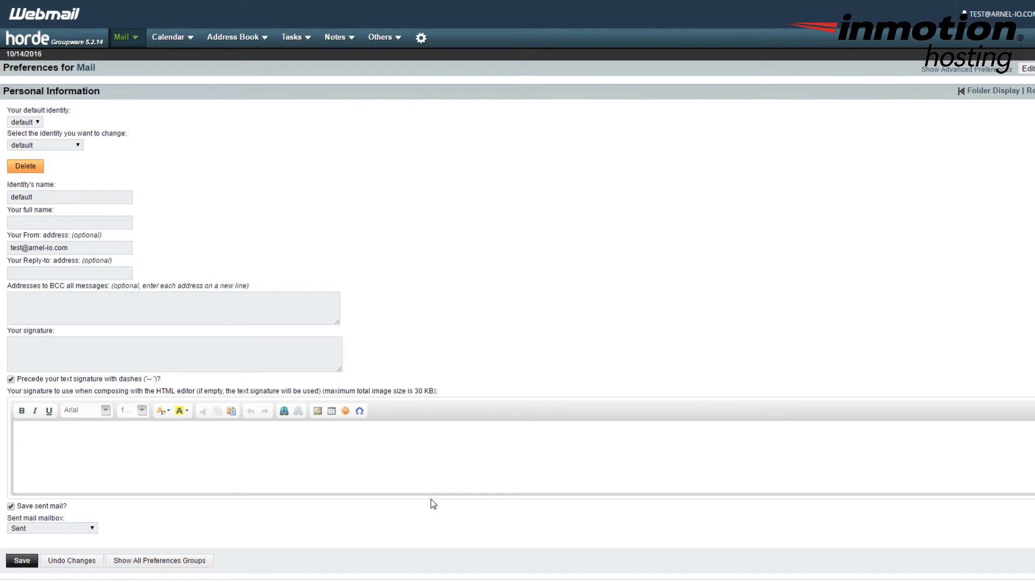
{"action": "mouse_move", "coordinate": [475, 414]}
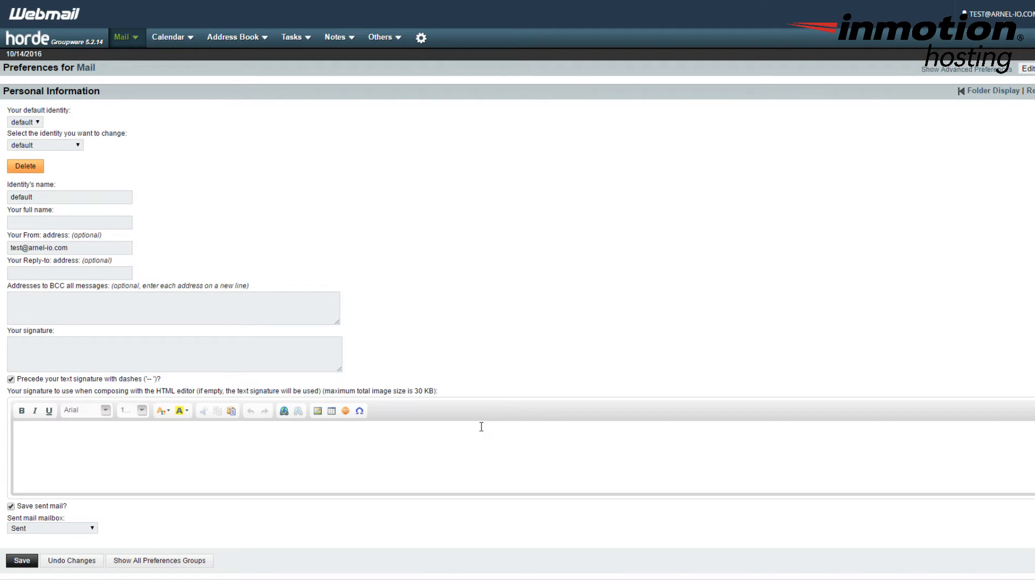
{"action": "mouse_move", "coordinate": [447, 477]}
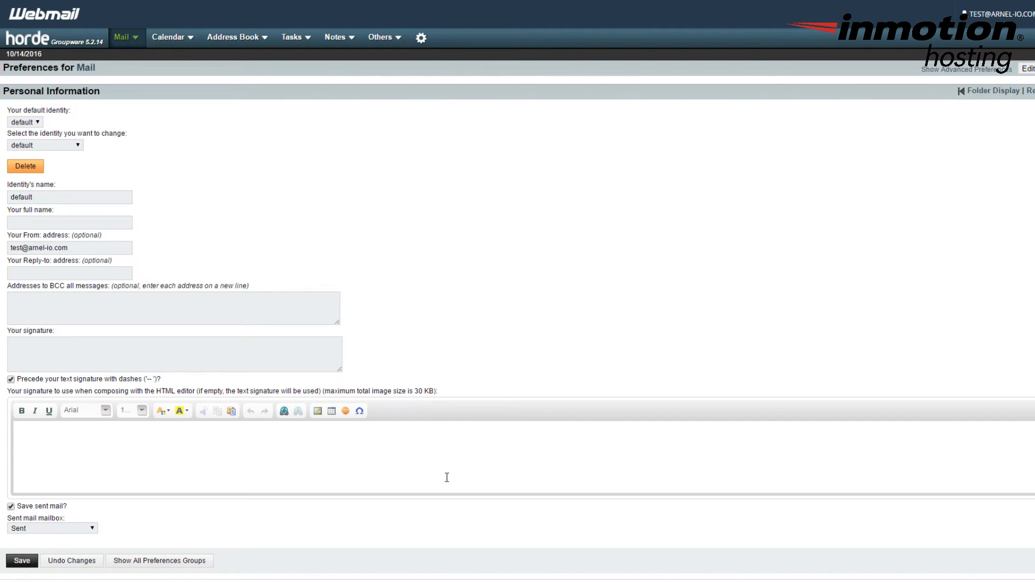
{"action": "mouse_move", "coordinate": [73, 462]}
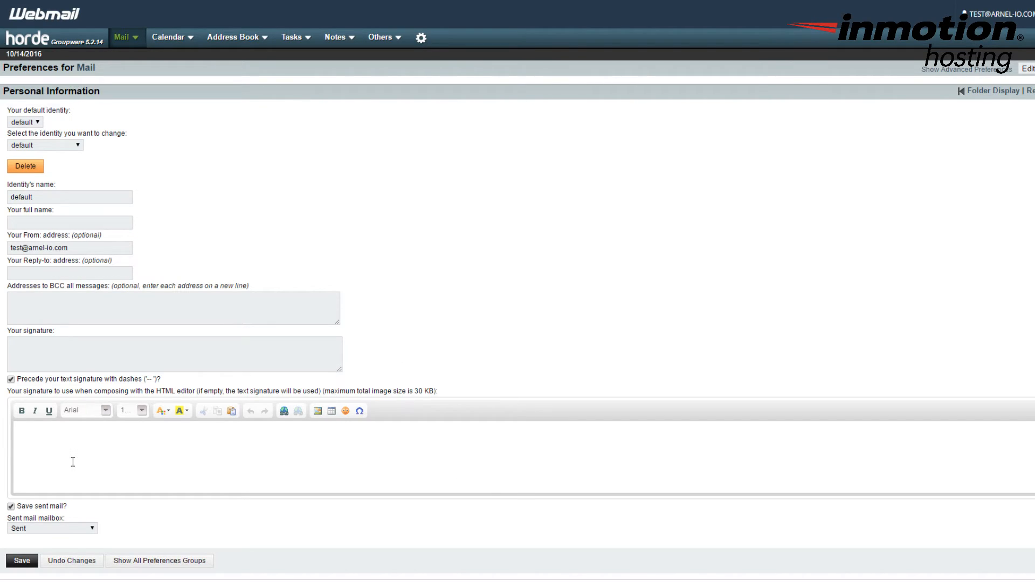
Enter 'Sincerely yours,' and 'John Doe' on two lines in the HTML signature editor.
{"action": "left_click", "coordinate": [78, 461]}
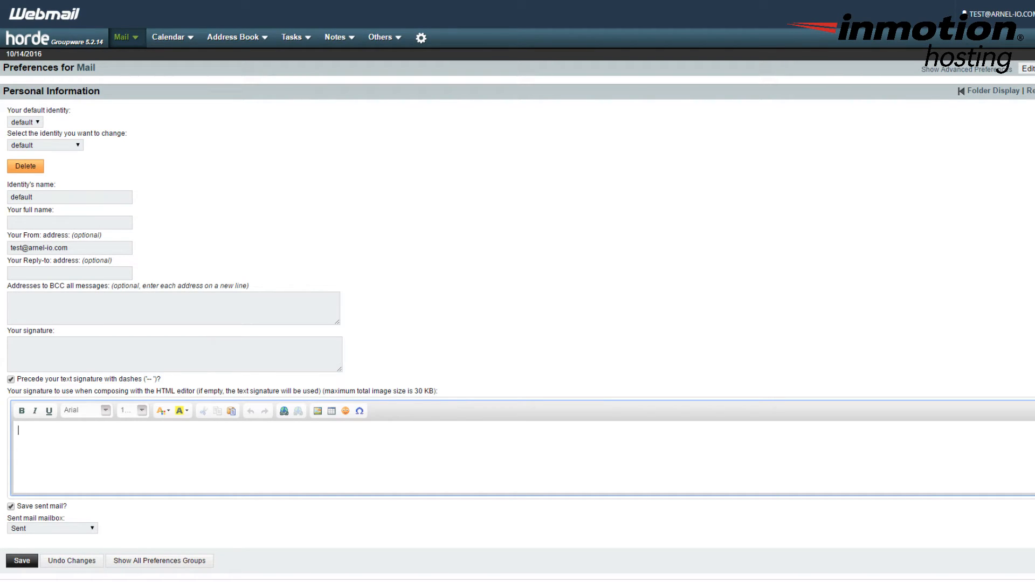
{"action": "type", "text": "Sincerely yours,"}
{"action": "type", "text": "John Doe"}
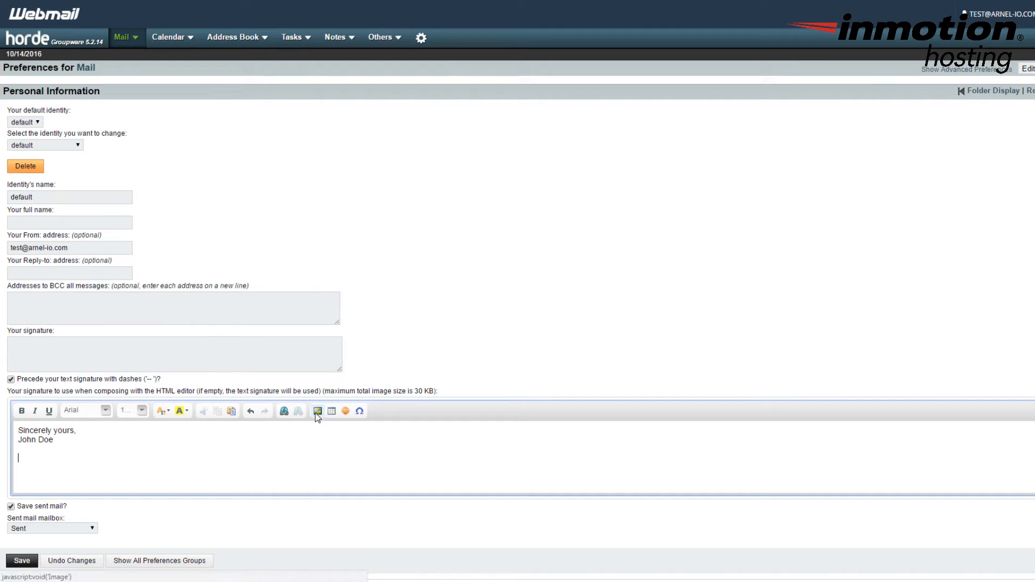
{"action": "mouse_move", "coordinate": [317, 411]}
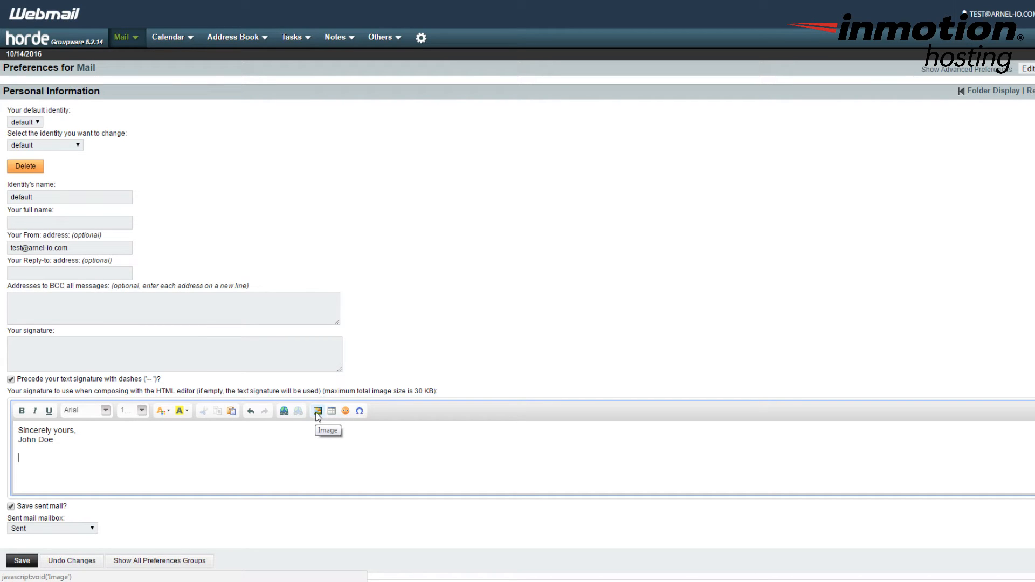
Bring up the Image Properties dialog from the signature editor toolbar.
{"action": "left_click", "coordinate": [317, 411]}
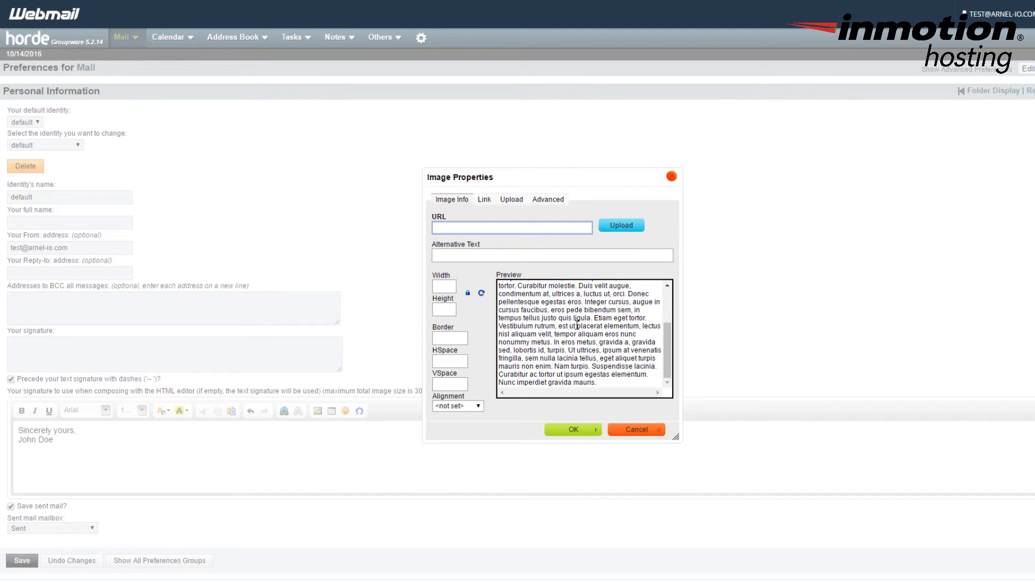
{"action": "mouse_move", "coordinate": [563, 120]}
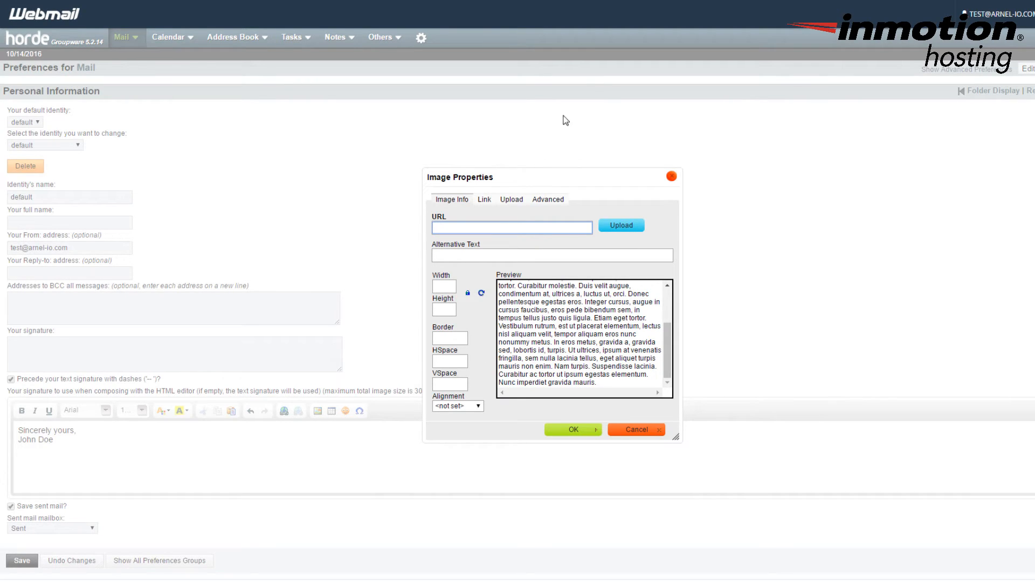
{"action": "mouse_move", "coordinate": [487, 198]}
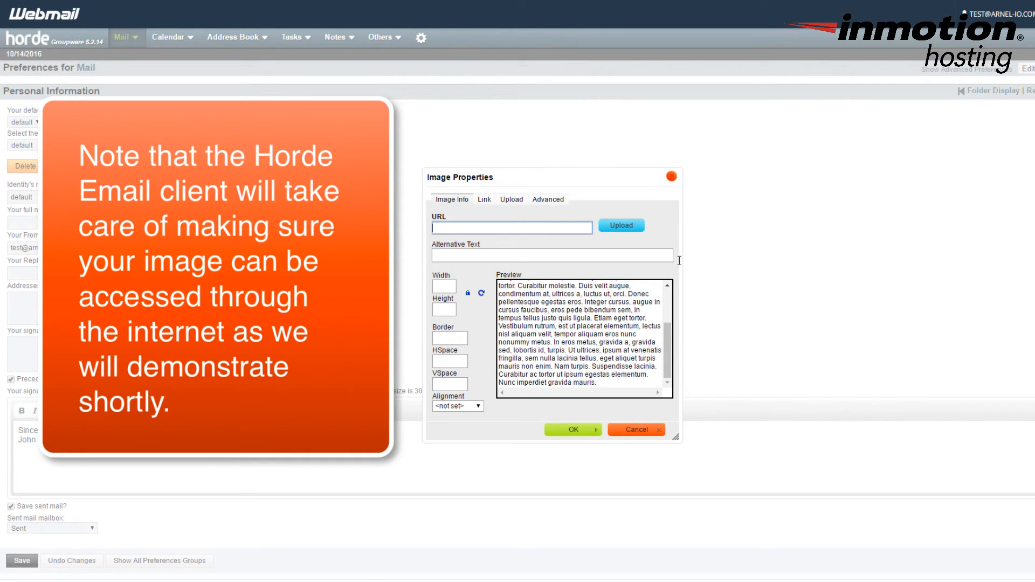
{"action": "mouse_move", "coordinate": [611, 262]}
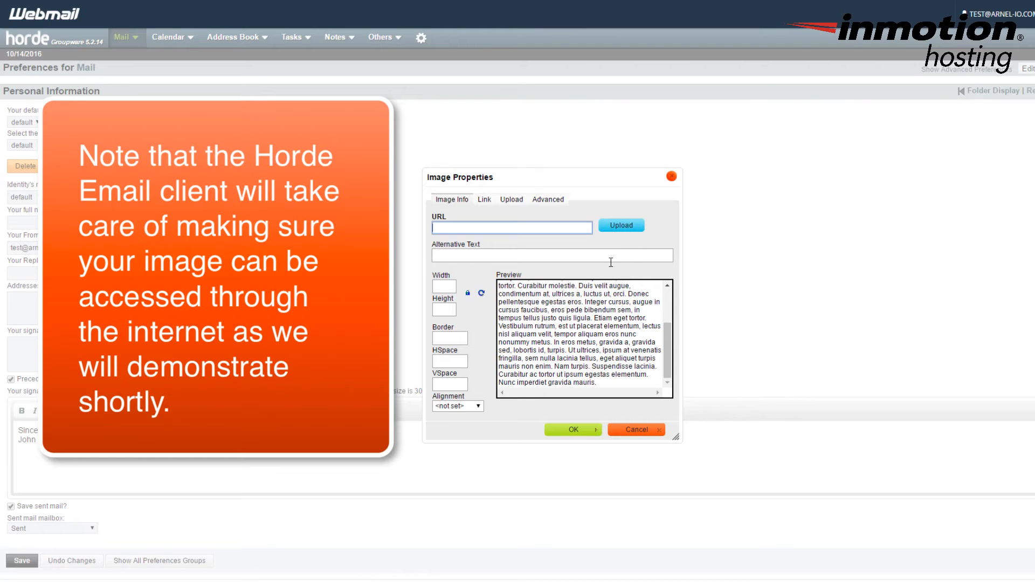
{"action": "mouse_move", "coordinate": [717, 269]}
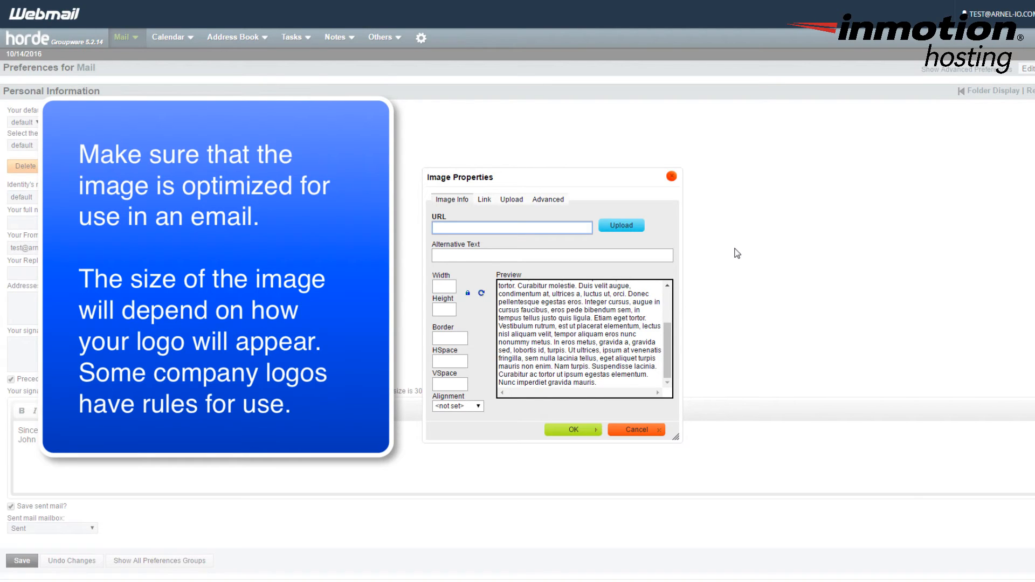
{"action": "mouse_move", "coordinate": [739, 260]}
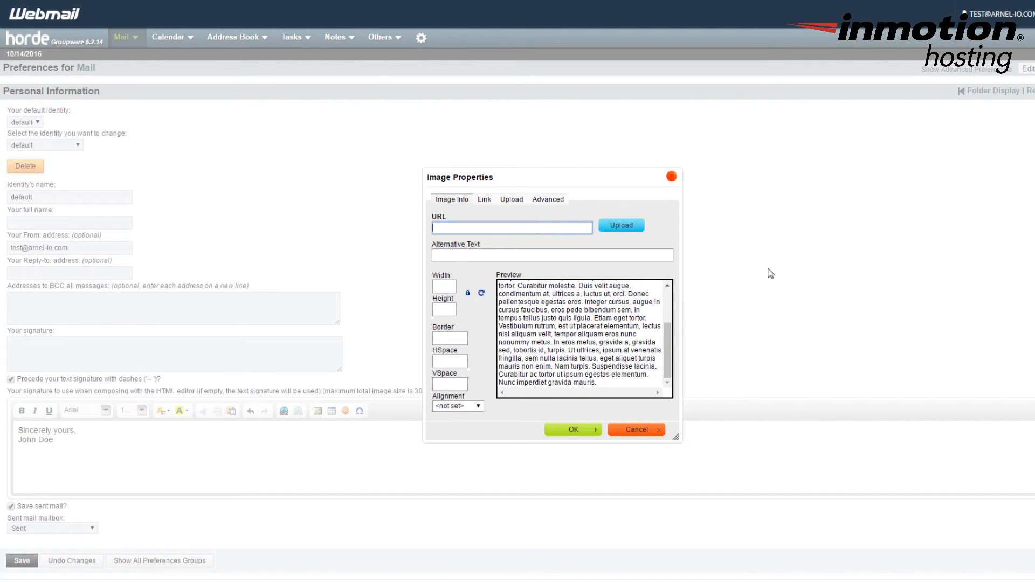
{"action": "mouse_move", "coordinate": [766, 277]}
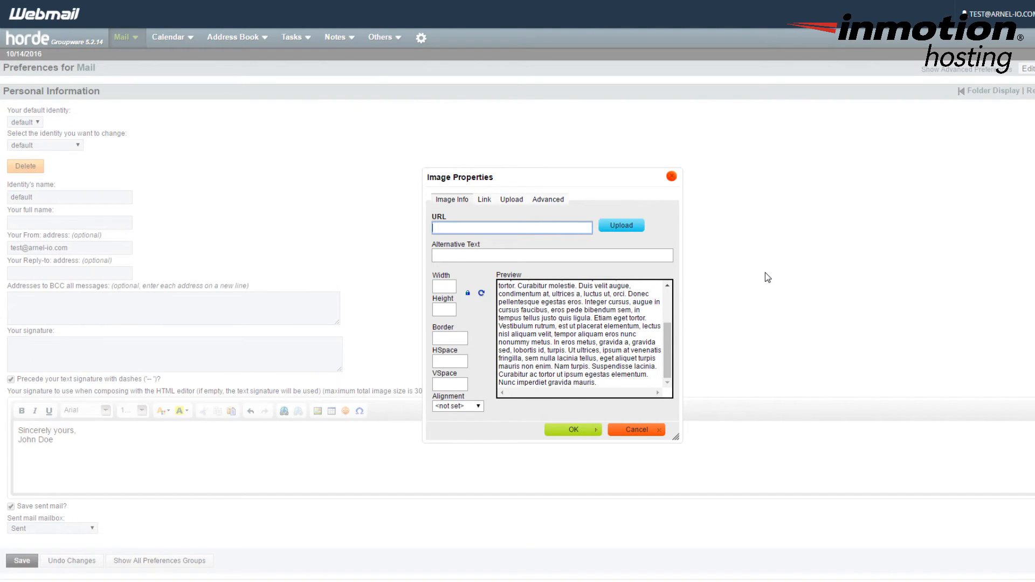
{"action": "mouse_move", "coordinate": [546, 252]}
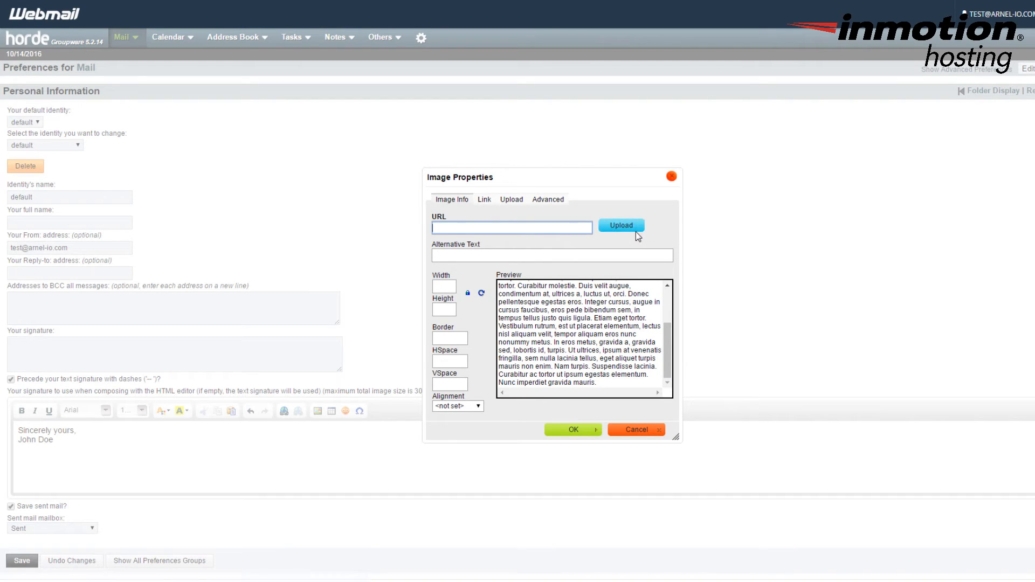
Upload logo-sample.png from the computer so its 700×700 preview fills the image URL.
{"action": "left_click", "coordinate": [511, 200]}
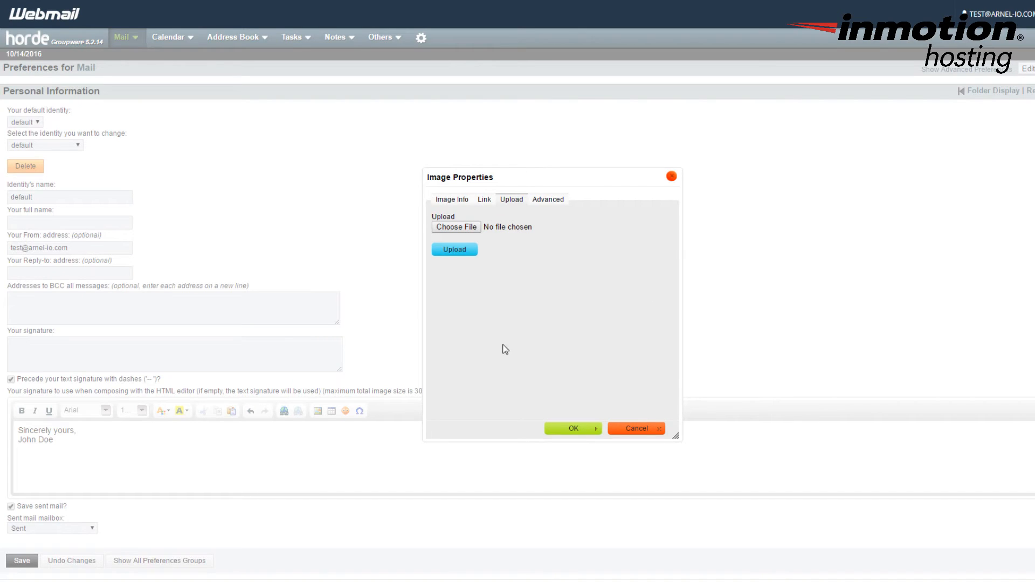
{"action": "mouse_move", "coordinate": [448, 233]}
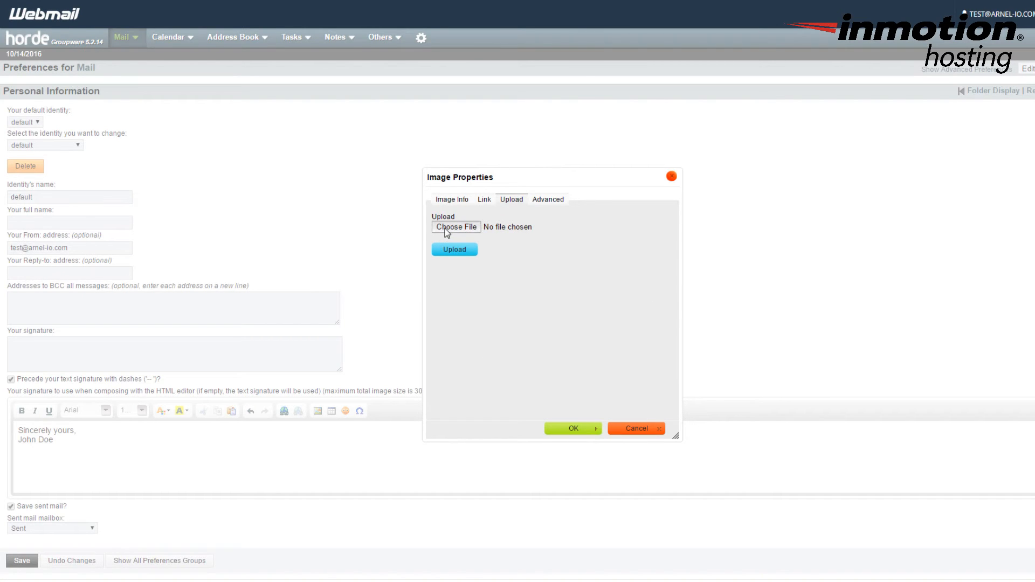
{"action": "left_click", "coordinate": [456, 227]}
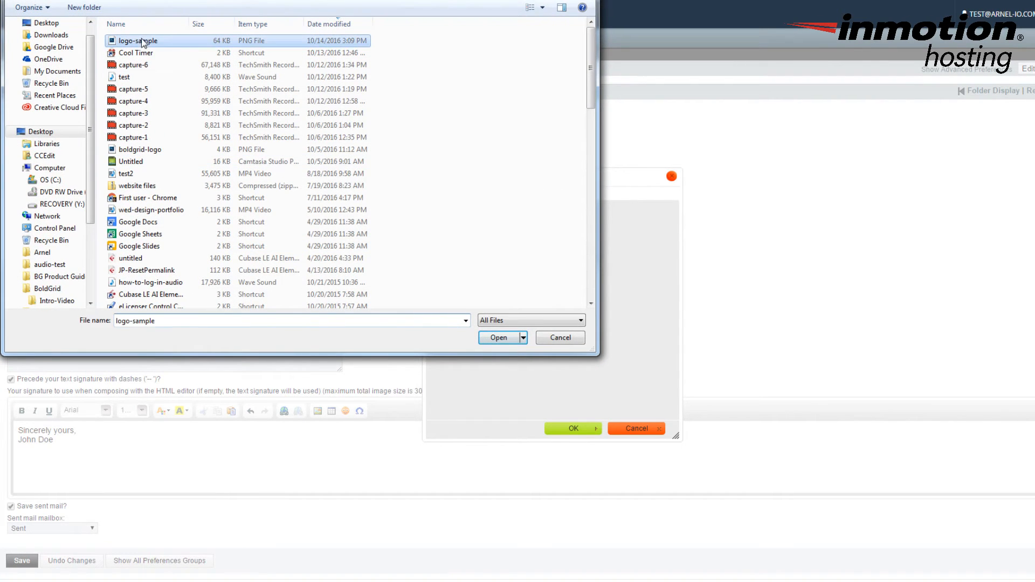
{"action": "left_click", "coordinate": [498, 337]}
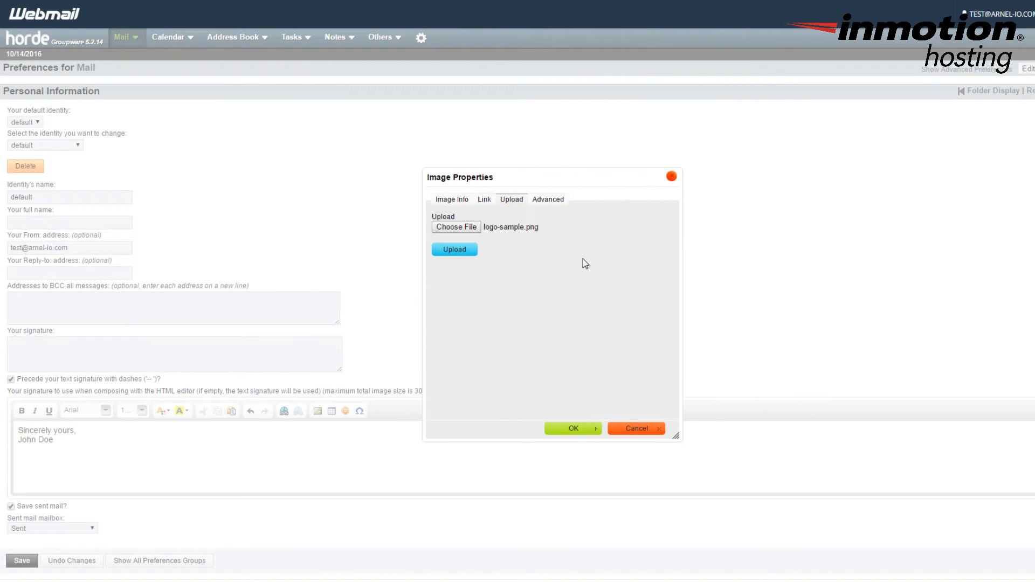
{"action": "left_click", "coordinate": [454, 250]}
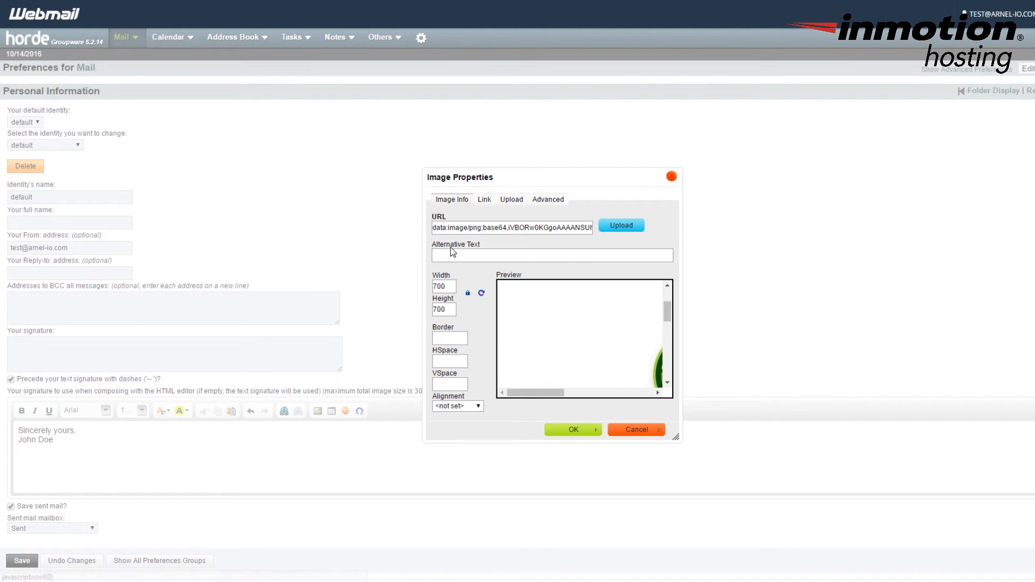
{"action": "mouse_move", "coordinate": [503, 324]}
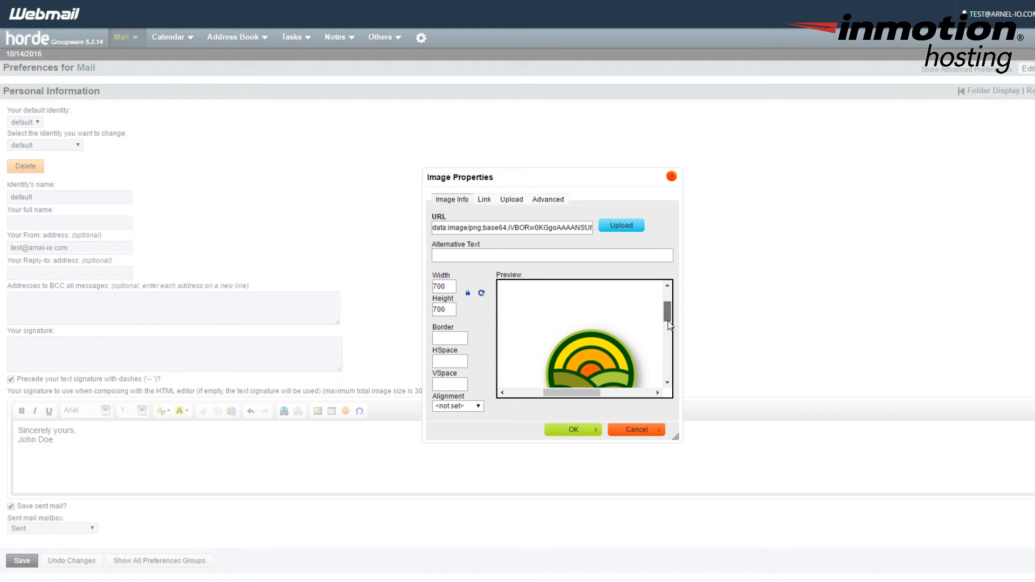
{"action": "left_click_drag", "start_coordinate": [668, 314], "coordinate": [667, 346]}
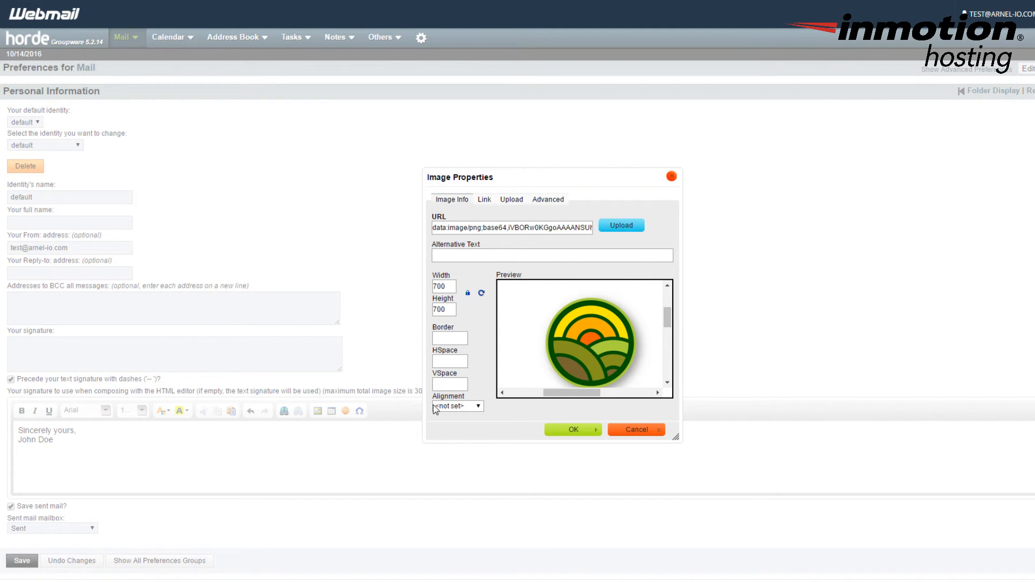
Confirm the uploaded logo with OK, inserting it into the signature.
{"action": "left_click", "coordinate": [573, 429]}
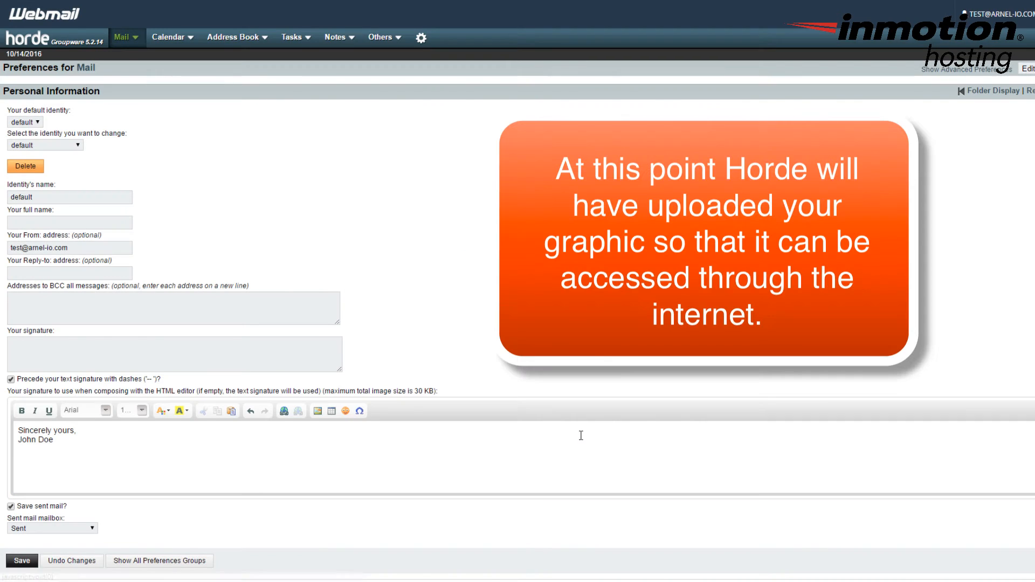
{"action": "mouse_move", "coordinate": [172, 480]}
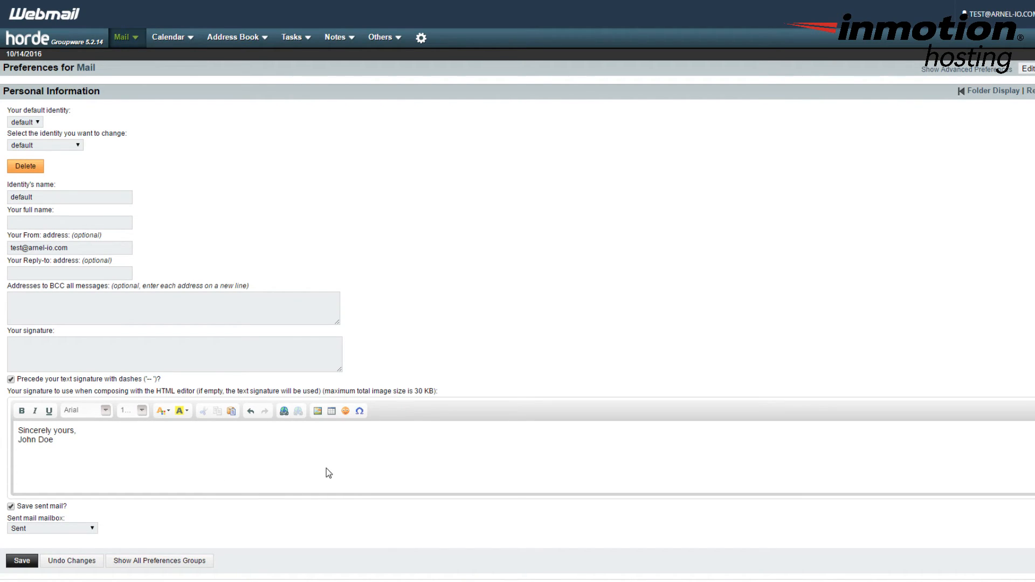
{"action": "mouse_move", "coordinate": [26, 577]}
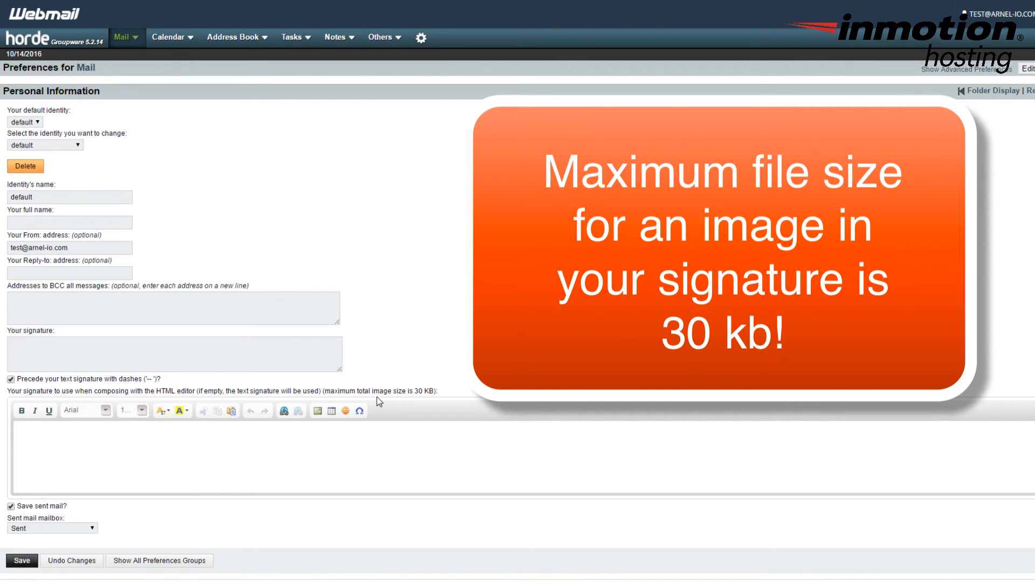
{"action": "mouse_move", "coordinate": [419, 405]}
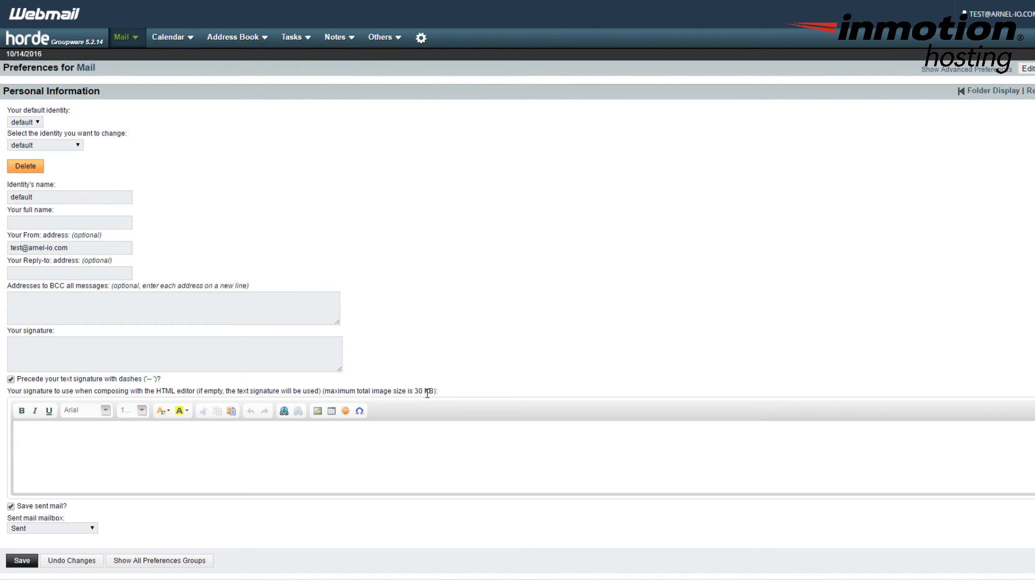
{"action": "mouse_move", "coordinate": [444, 446]}
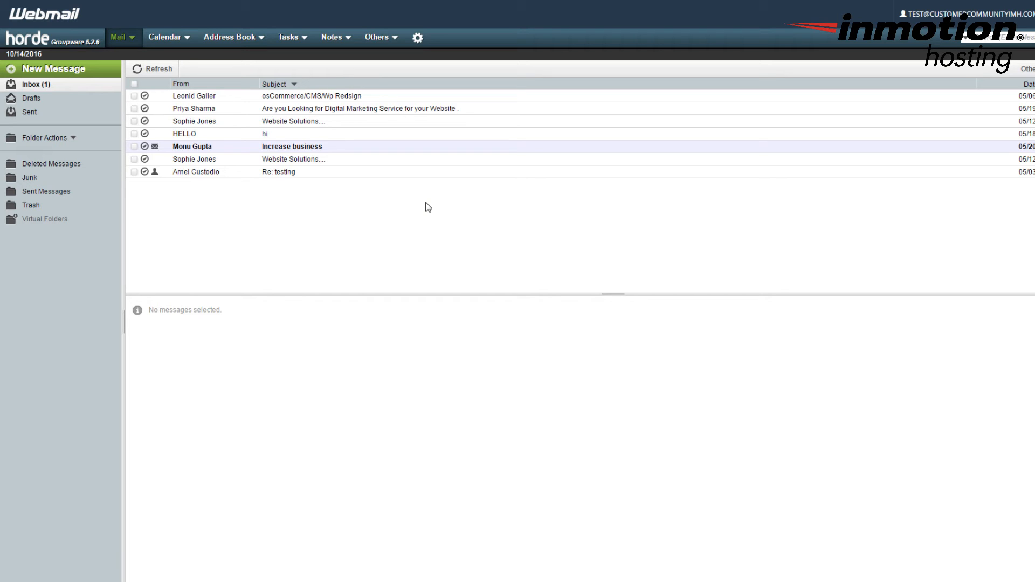
{"action": "mouse_move", "coordinate": [728, 322]}
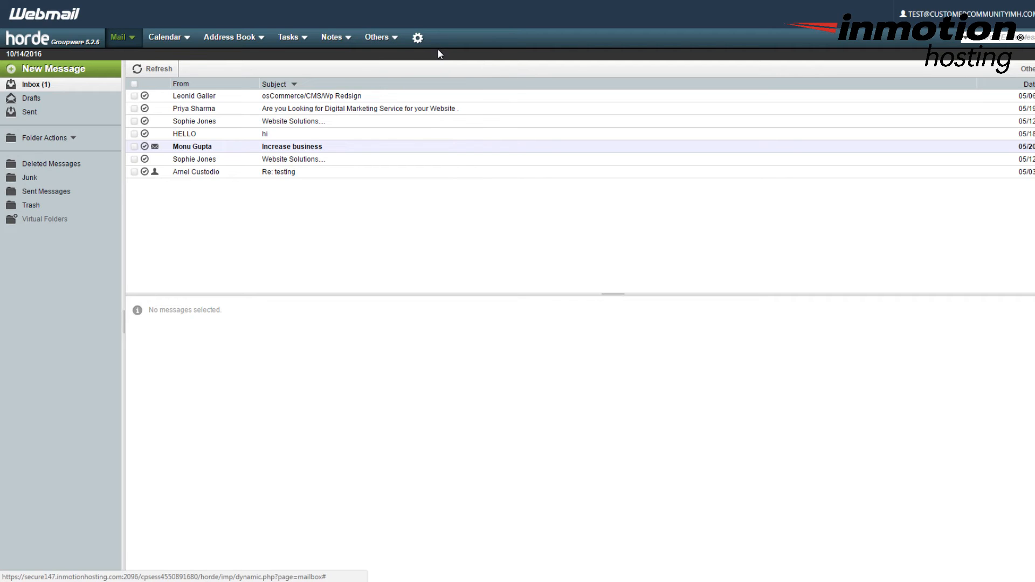
Return to the Mail preferences overview via the gear menu.
{"action": "left_click", "coordinate": [421, 36]}
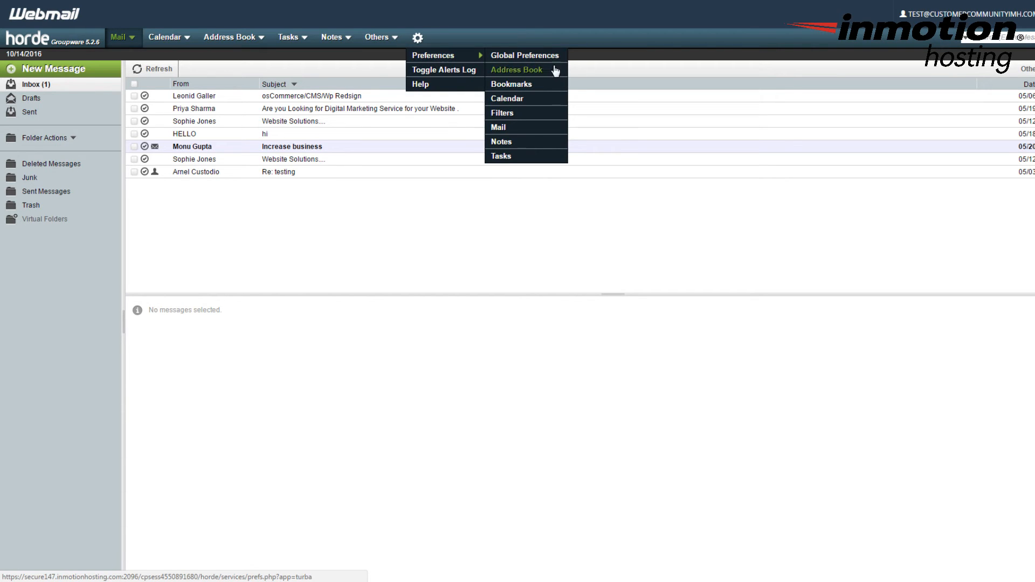
{"action": "left_click", "coordinate": [498, 127]}
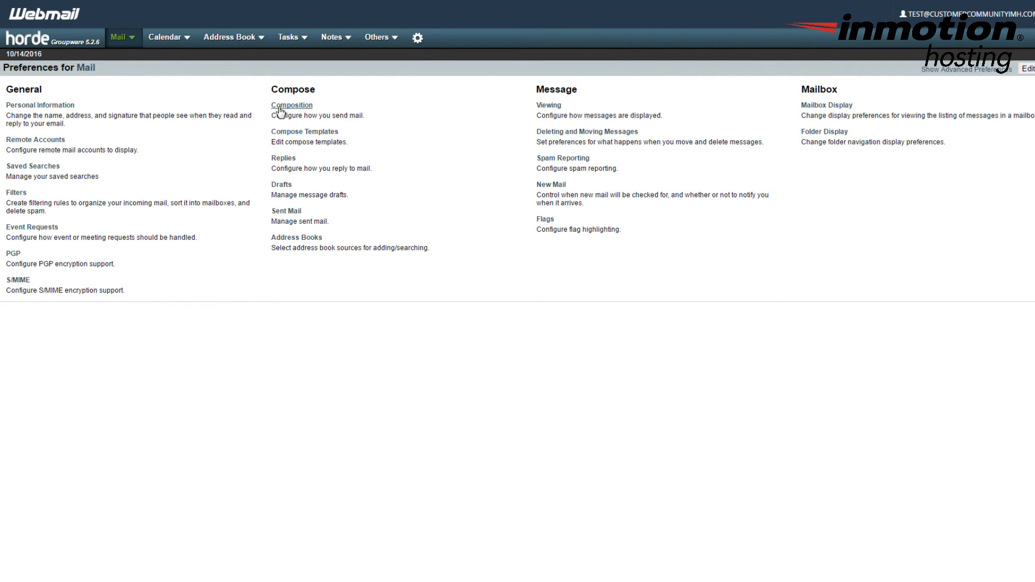
In Composition, enable signature on compose screen, set default method to Rich Text (HTML), and save.
{"action": "left_click", "coordinate": [291, 106]}
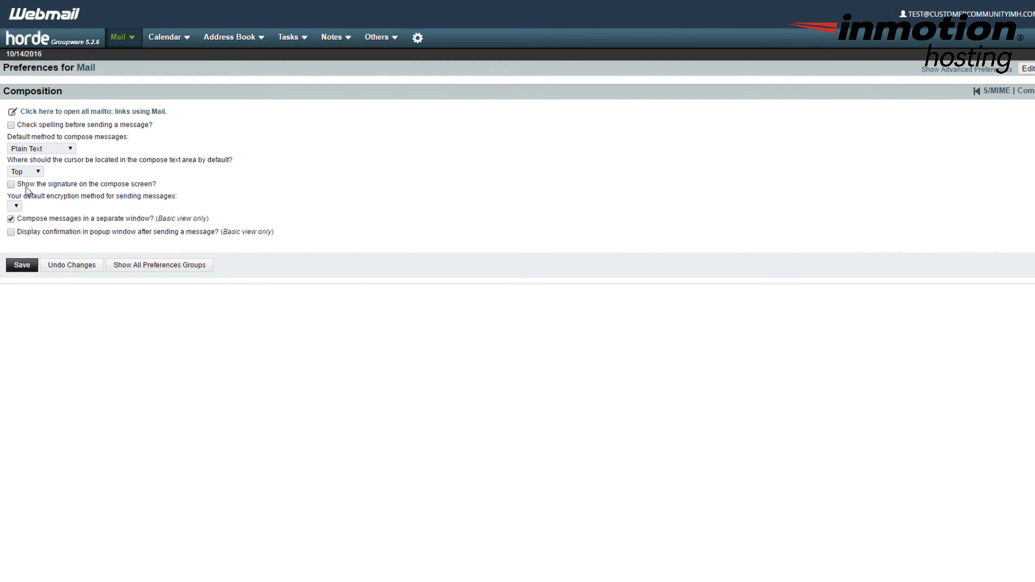
{"action": "mouse_move", "coordinate": [166, 192]}
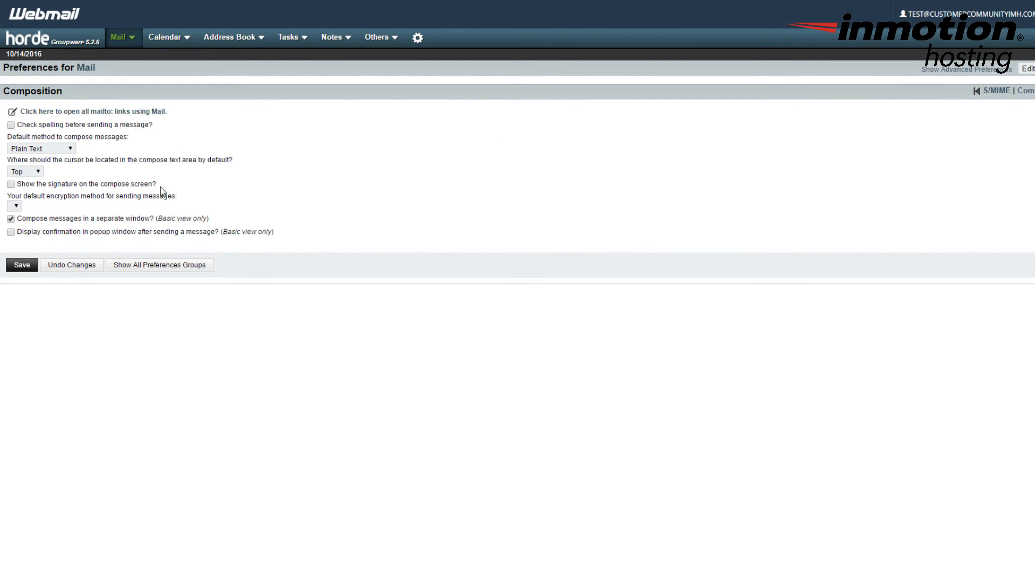
{"action": "left_click", "coordinate": [11, 183]}
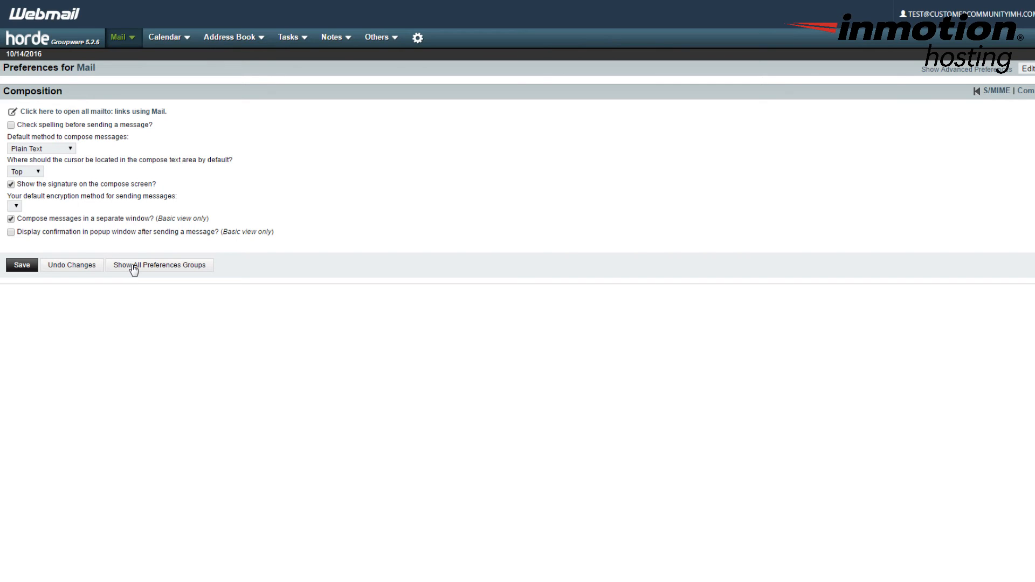
{"action": "mouse_move", "coordinate": [188, 257]}
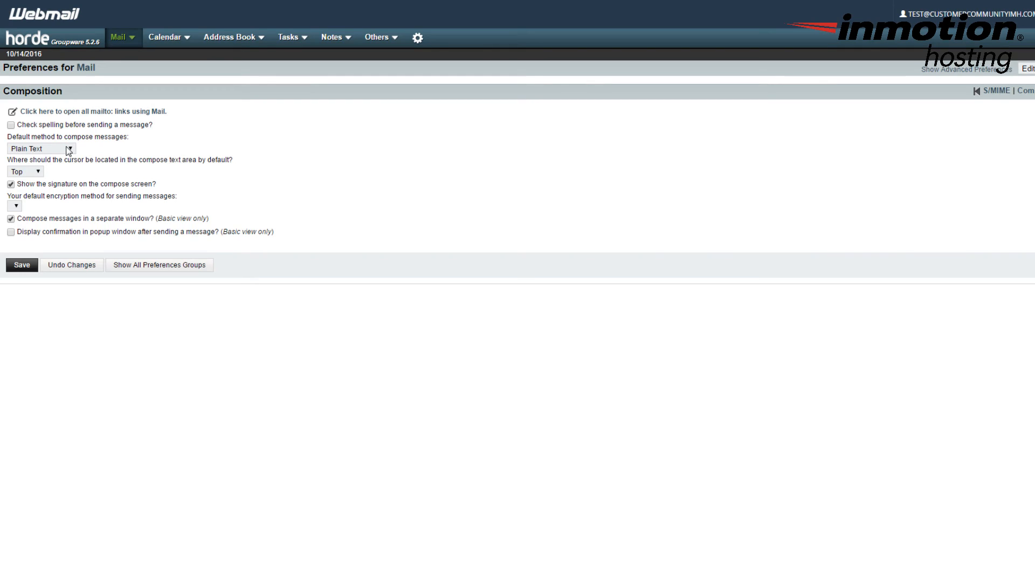
{"action": "mouse_move", "coordinate": [61, 153]}
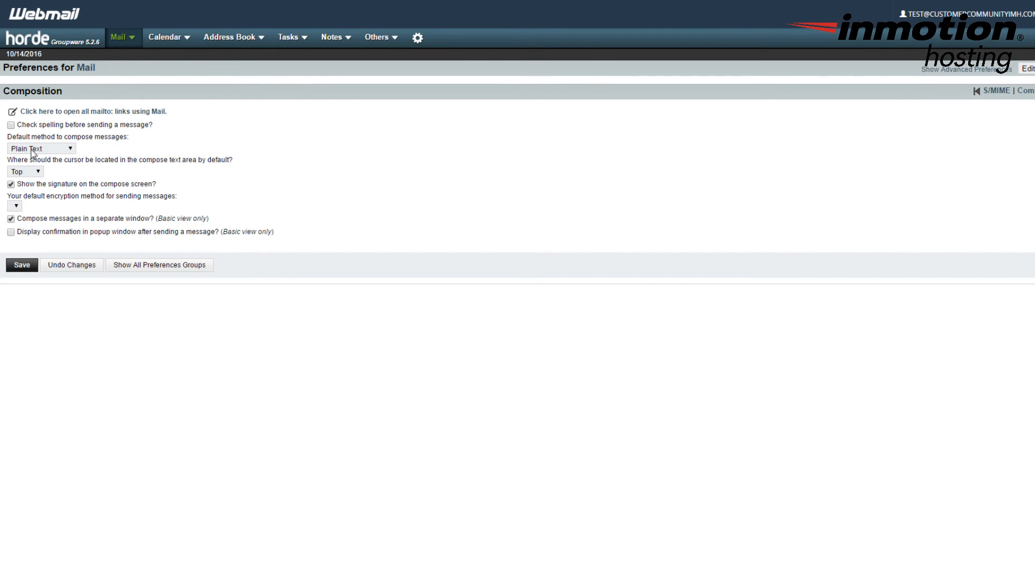
{"action": "left_click", "coordinate": [41, 148]}
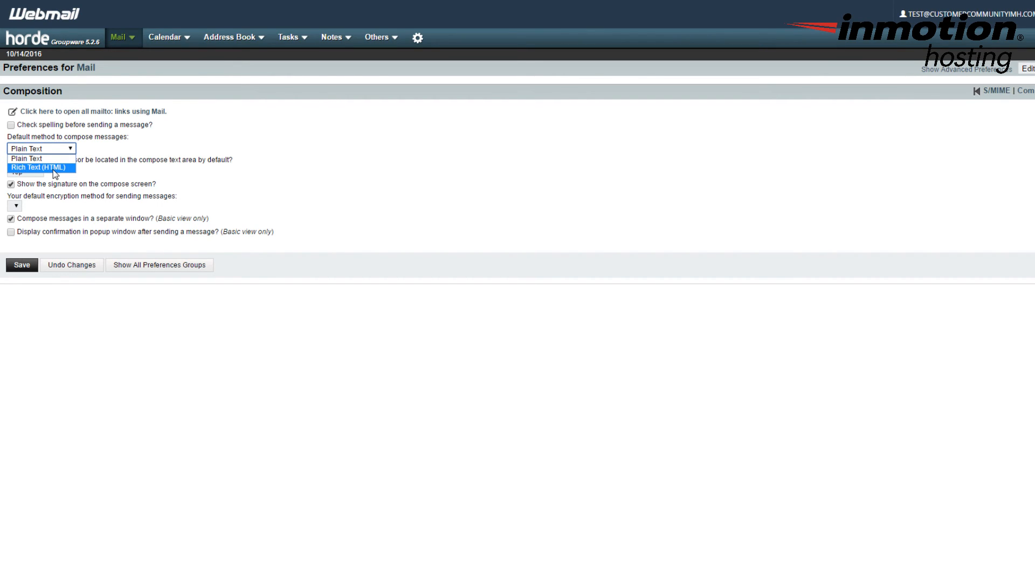
{"action": "left_click", "coordinate": [41, 167]}
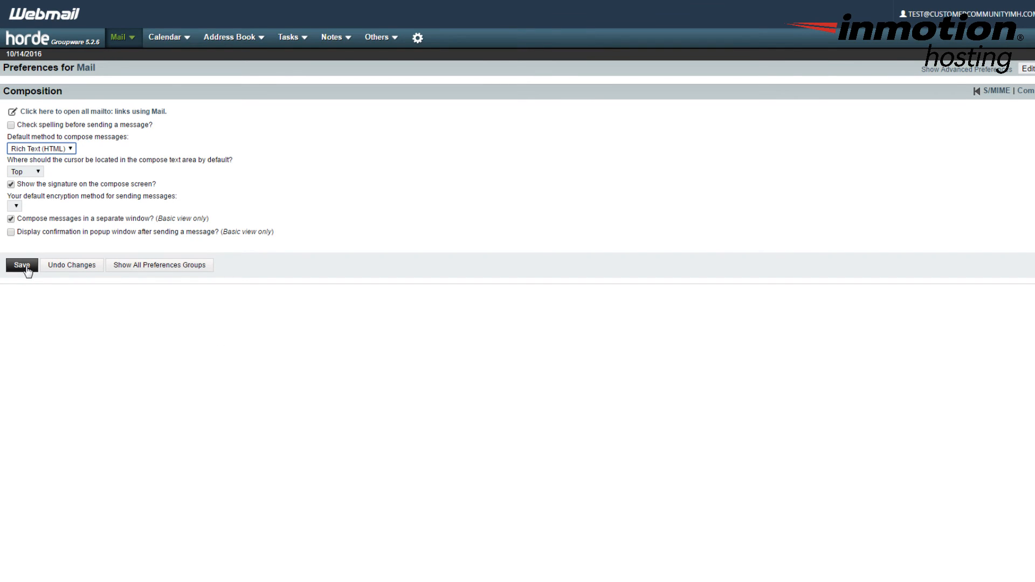
{"action": "left_click", "coordinate": [20, 265]}
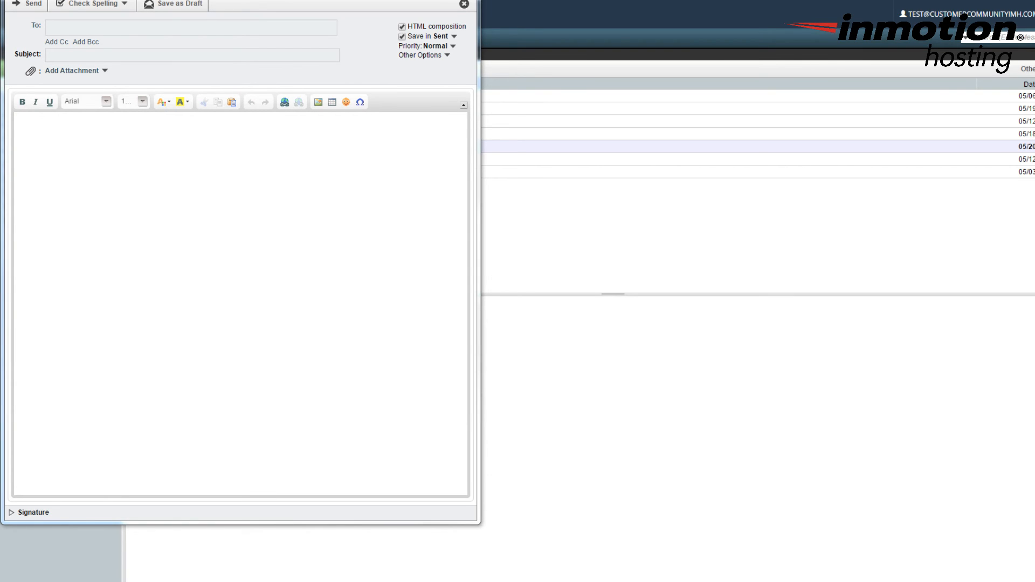
{"action": "mouse_move", "coordinate": [35, 503]}
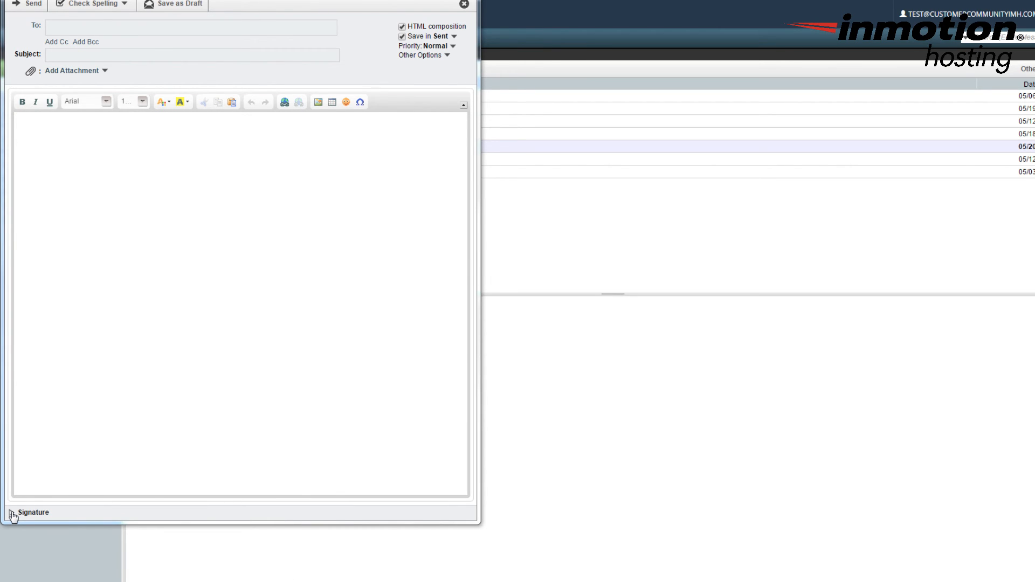
Expand the compose window's Signature section to show 'Sincerely yours, John Doe'.
{"action": "left_click", "coordinate": [14, 514]}
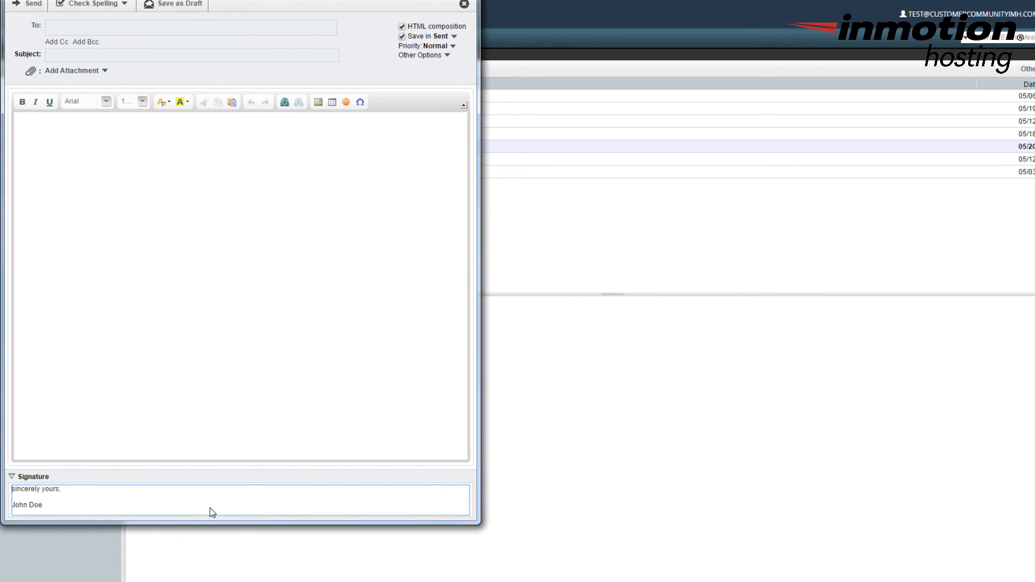
{"action": "mouse_move", "coordinate": [173, 505]}
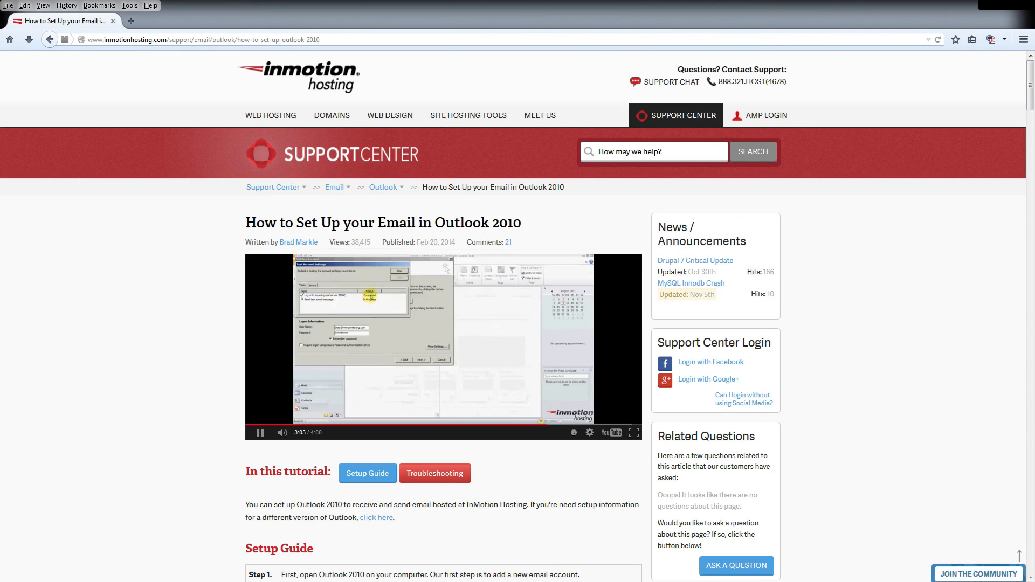
Follow JOIN THE COMMUNITY to the Community Support questions page.
{"action": "left_click", "coordinate": [980, 574]}
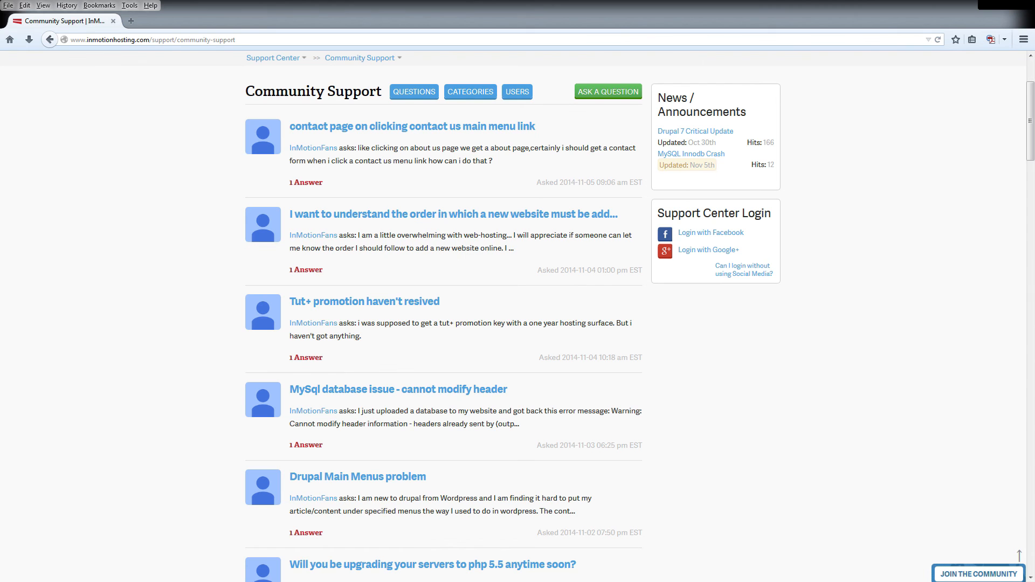